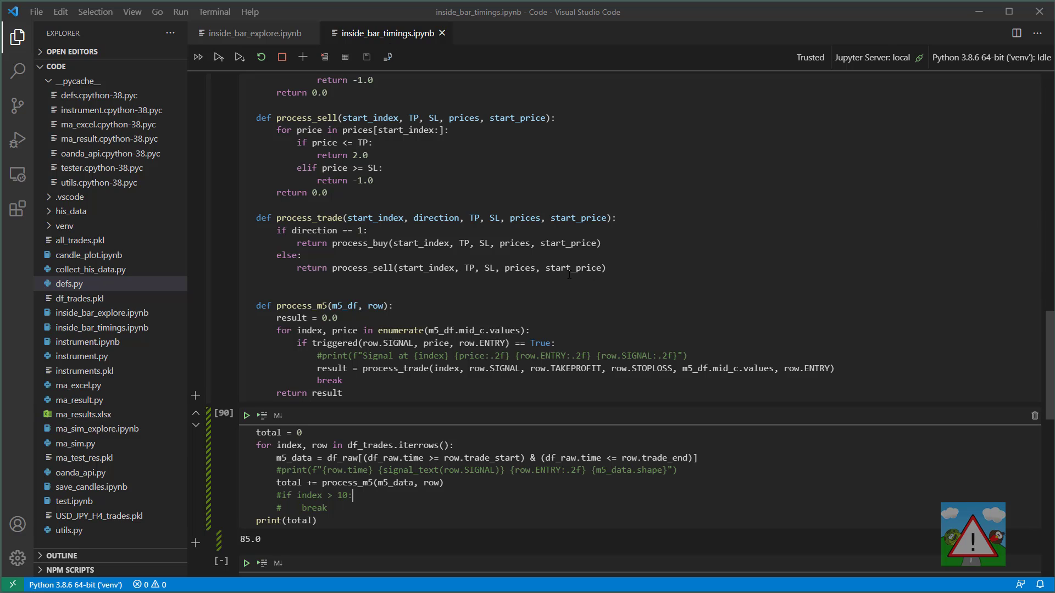
- Scroll up to the triggered function to make room for a new function below it
{"action": "scroll", "scroll_direction": "up", "scroll_amount": 3}
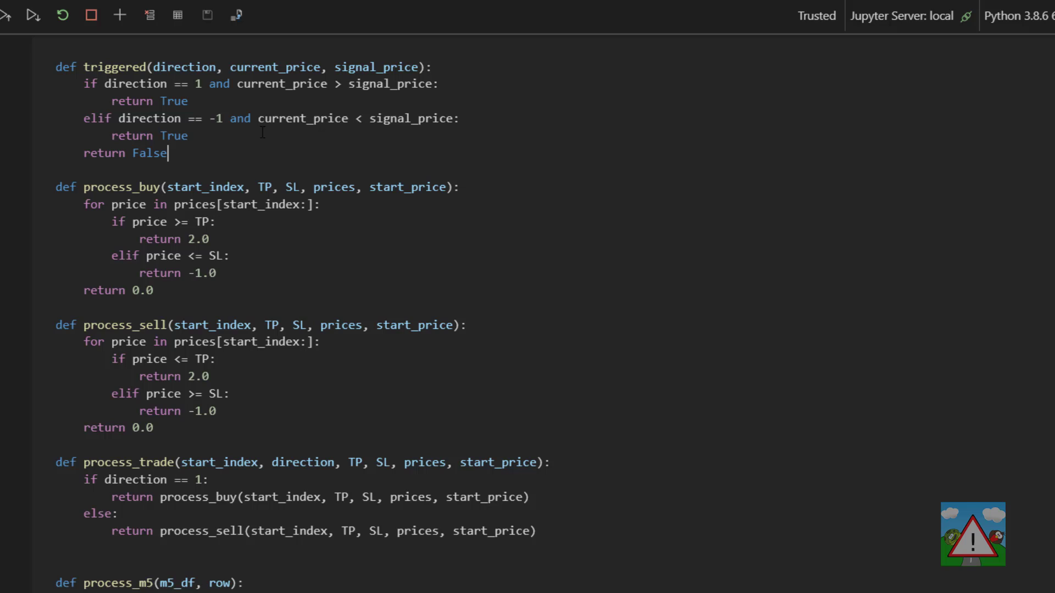
{"action": "scroll", "scroll_direction": "up", "scroll_amount": 3}
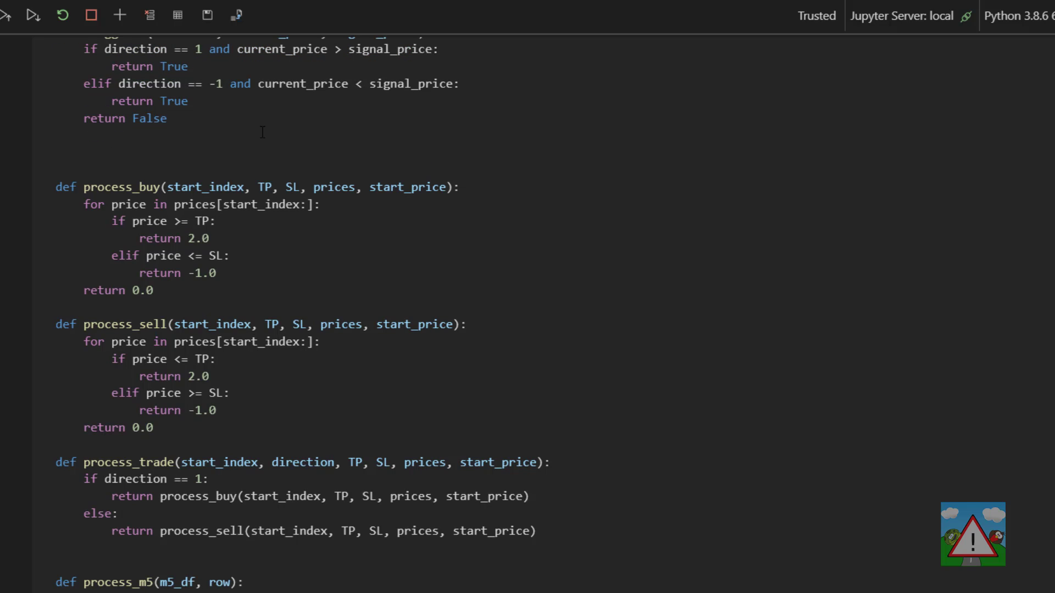
- Write the signature def end_hit_calc(direction, SL, price, start_price): with a ## comment started in its body
{"action": "type", "text": "def"}
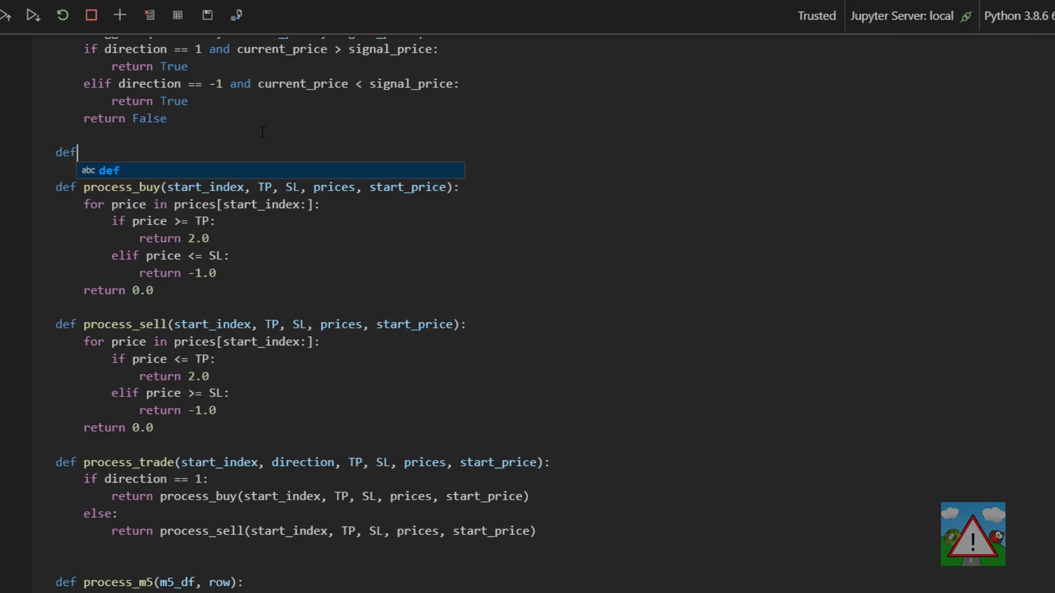
{"action": "type", "text": "end_hit_calc(direction, SL, price,"}
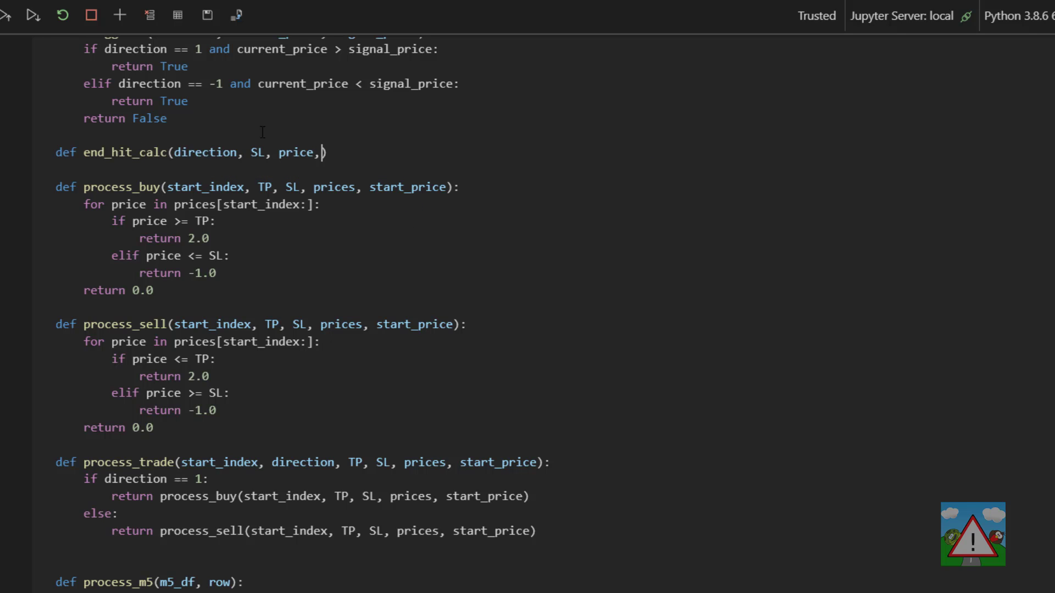
{"action": "type", "text": "start_price)"}
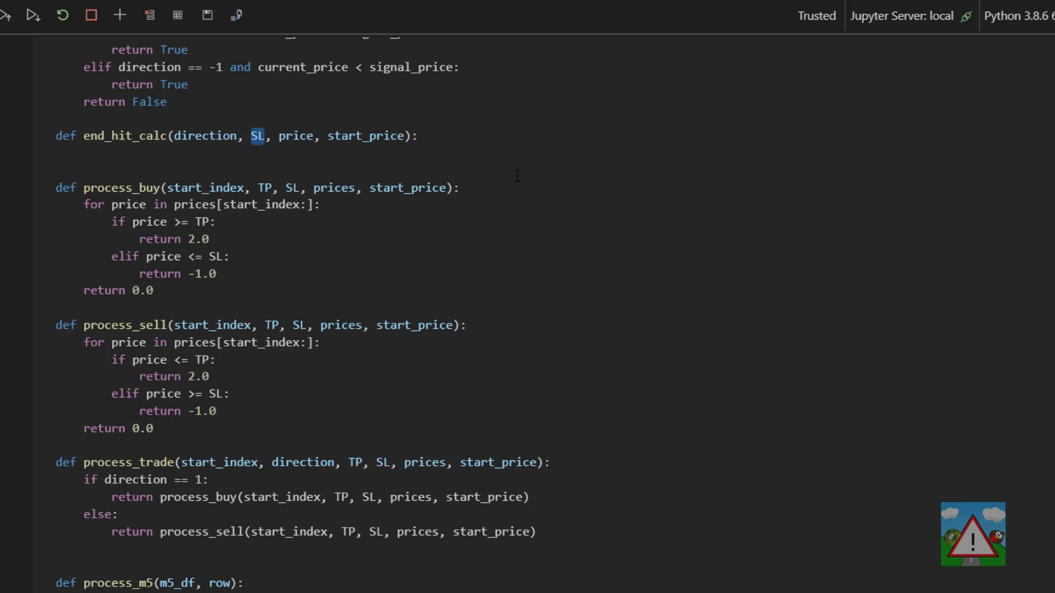
{"action": "type", "text": "##"}
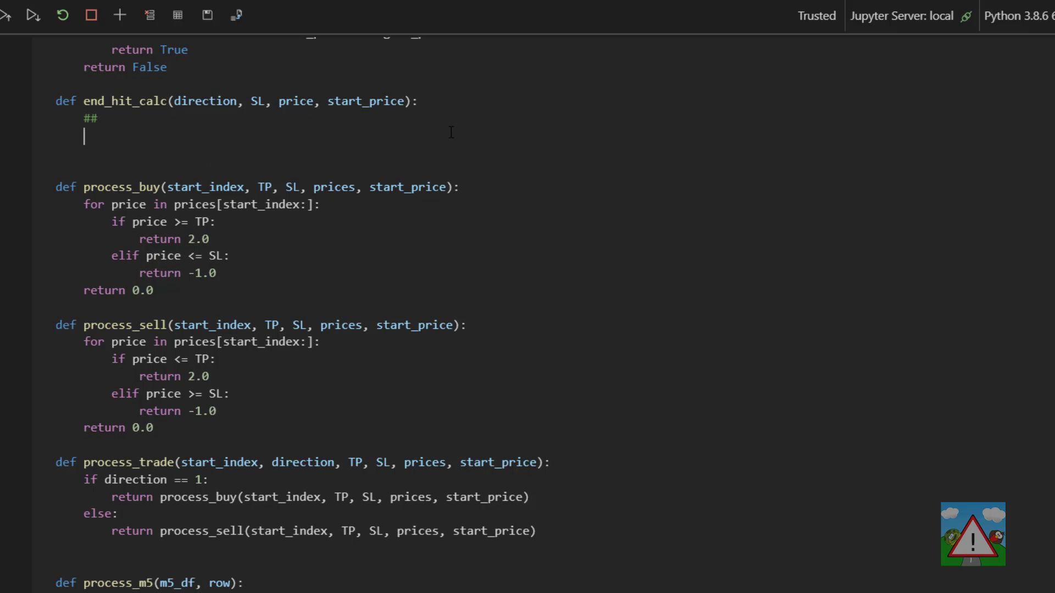
- Fill the first comment line with the example values 100, 200 and 150
{"action": "type", "text": "##"}
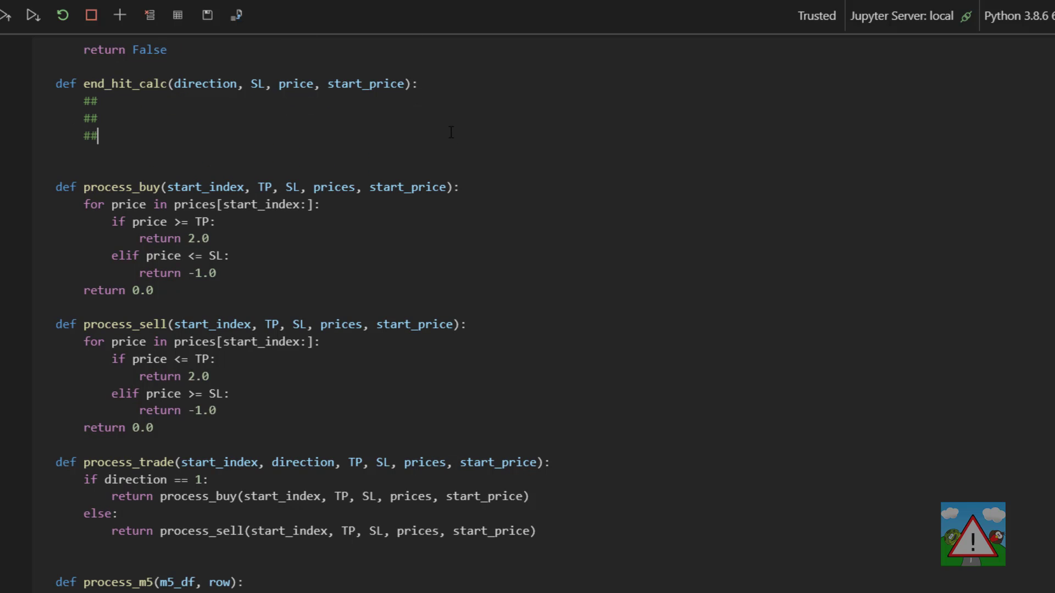
{"action": "left_click", "coordinate": [104, 101]}
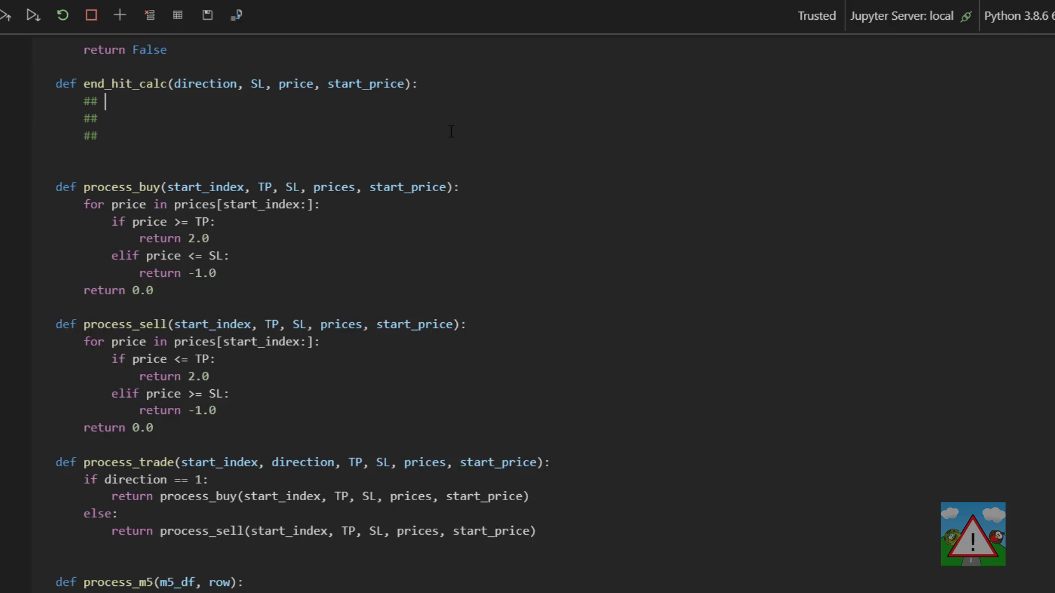
{"action": "scroll", "scroll_direction": "up", "scroll_amount": 3}
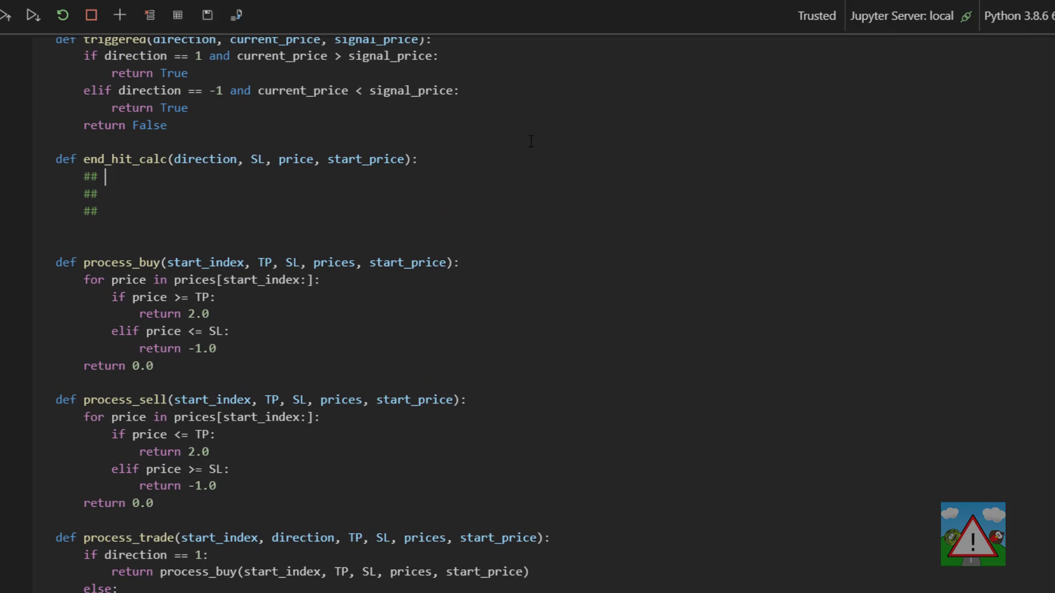
{"action": "type", "text": "10"}
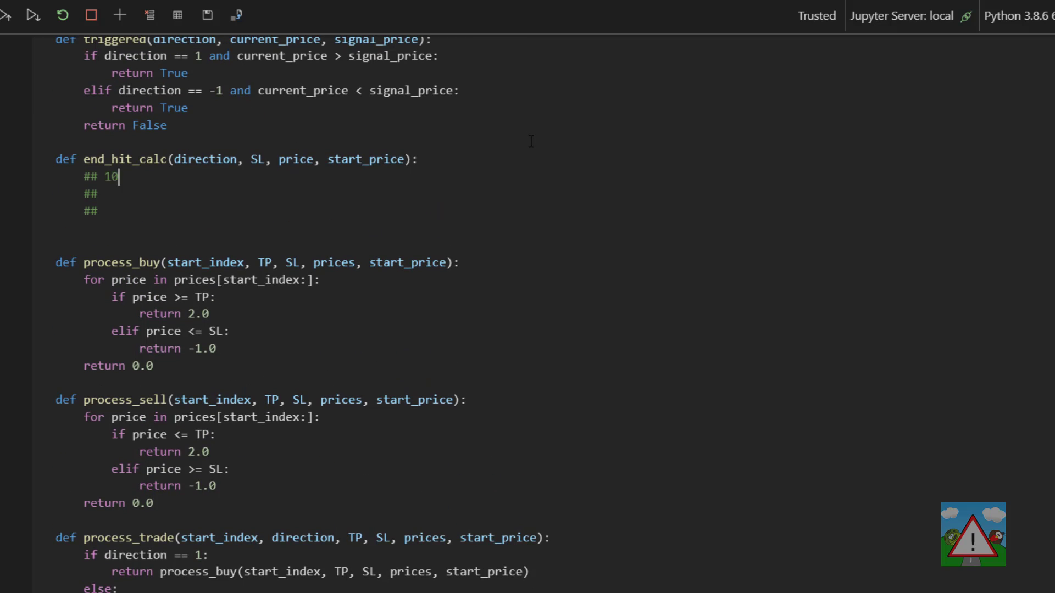
{"action": "type", "text": "0"}
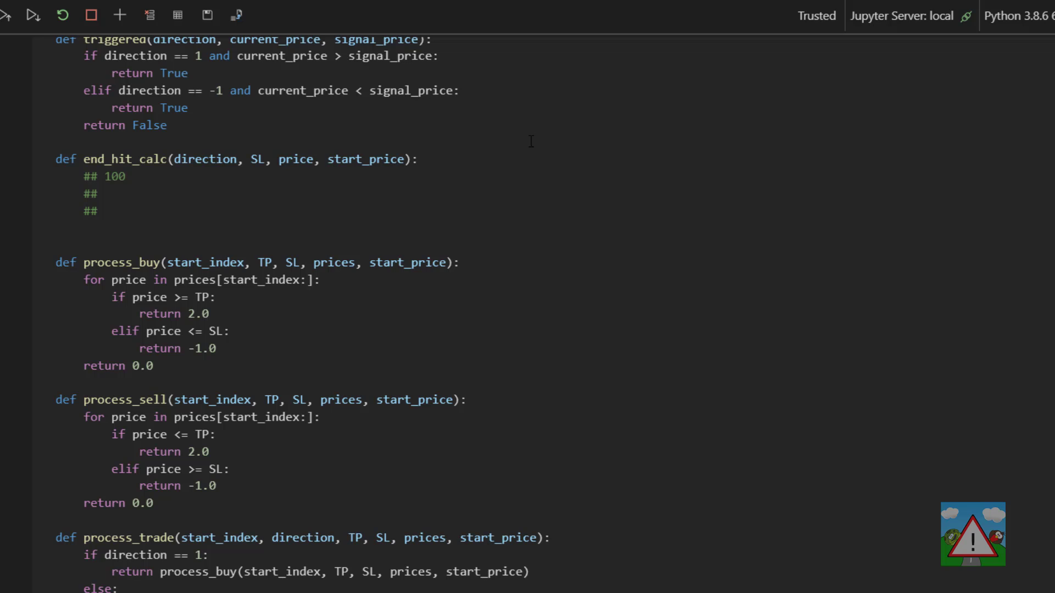
{"action": "type", "text": "200"}
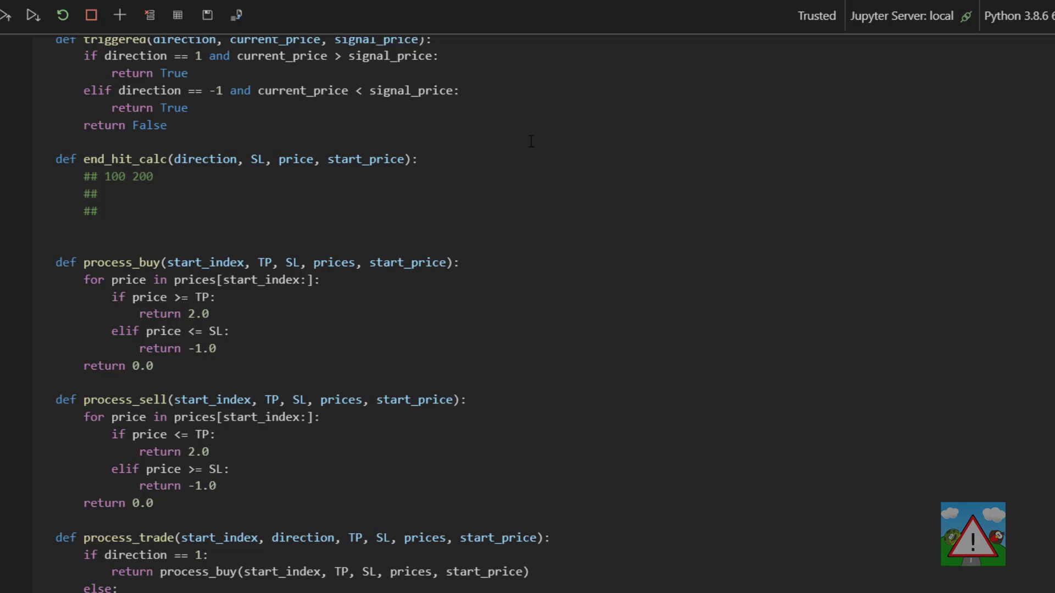
{"action": "type", "text": "1"}
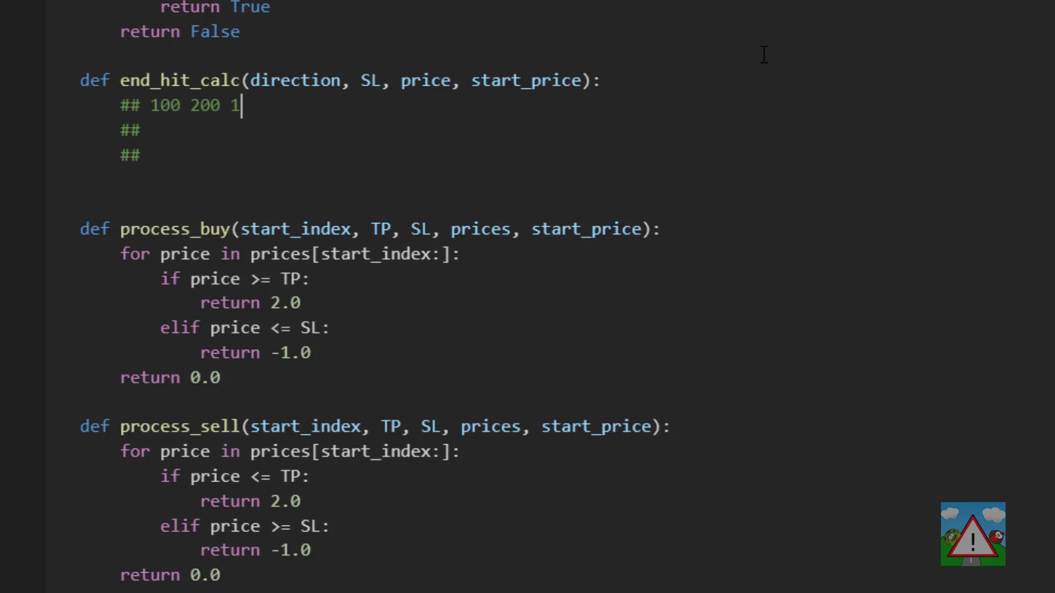
{"action": "type", "text": "50"}
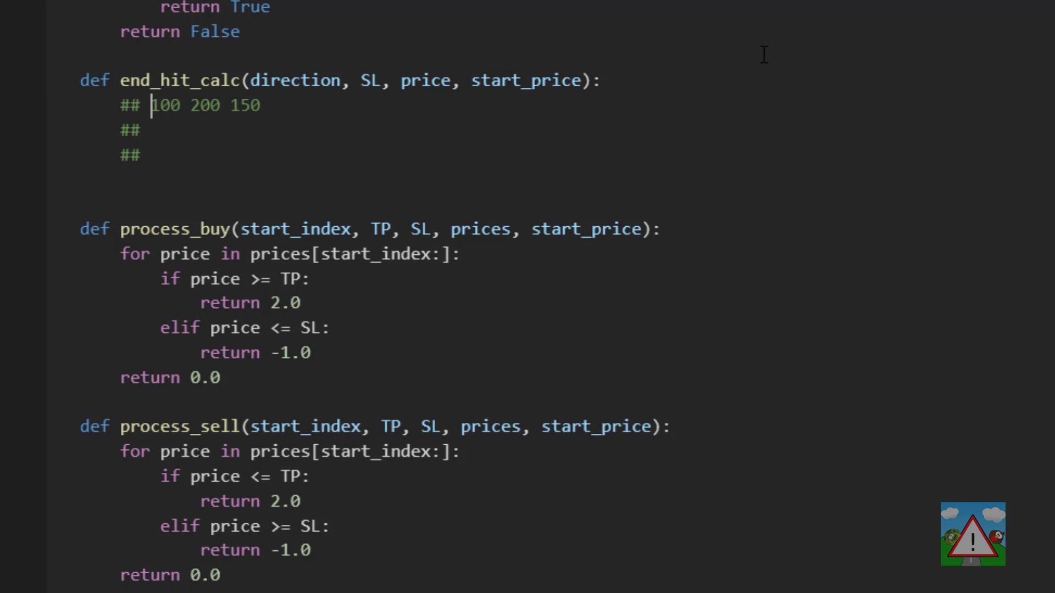
- Label the values as SL 100, EN 200, CP 150 and begin a second line with -1
{"action": "type", "text": "SL"}
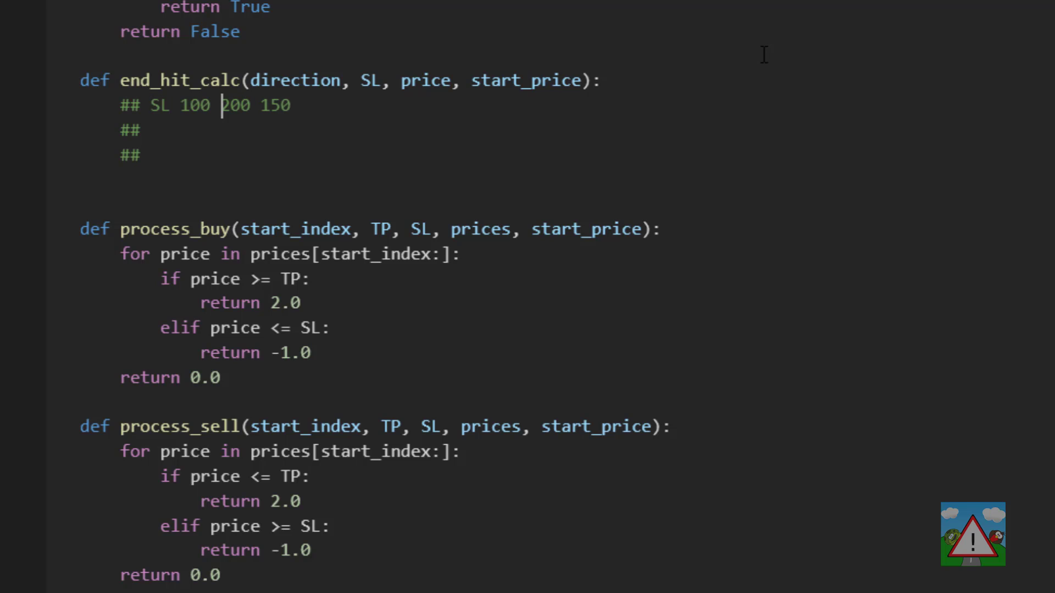
{"action": "type", "text": "EN"}
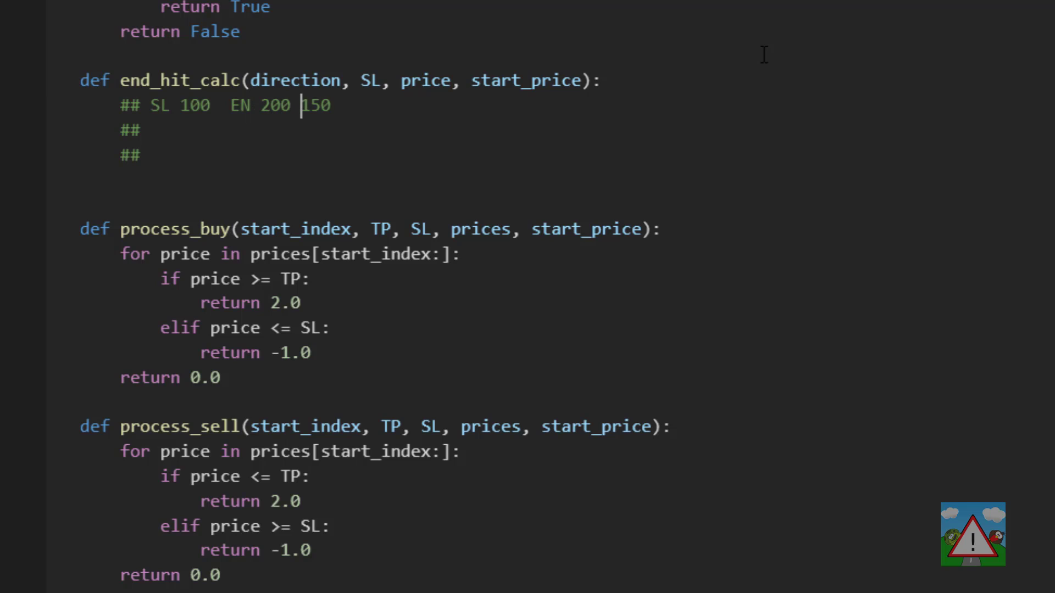
{"action": "type", "text": "CP"}
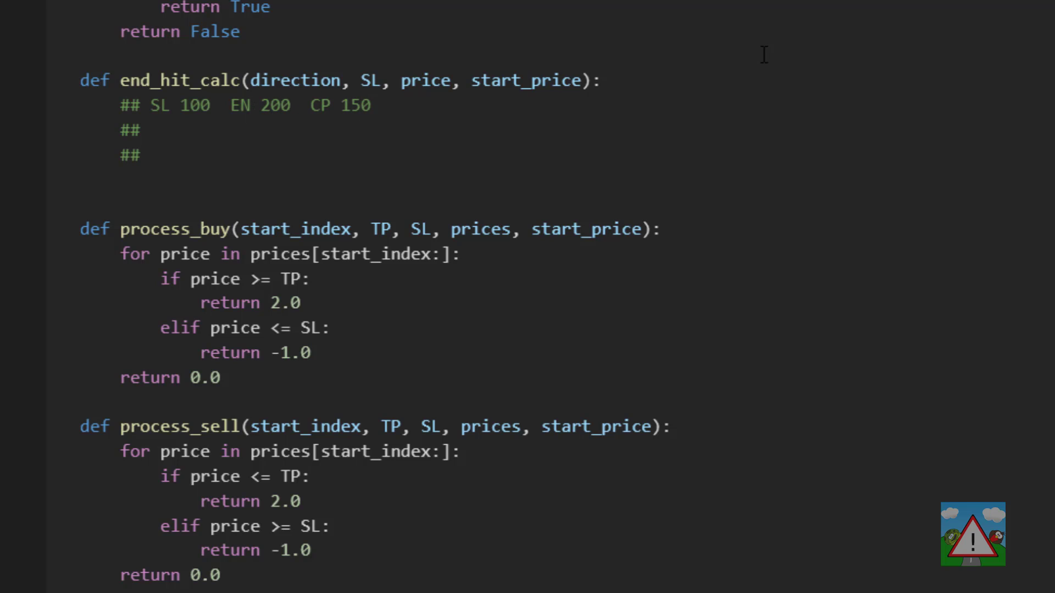
{"action": "type", "text": "-1"}
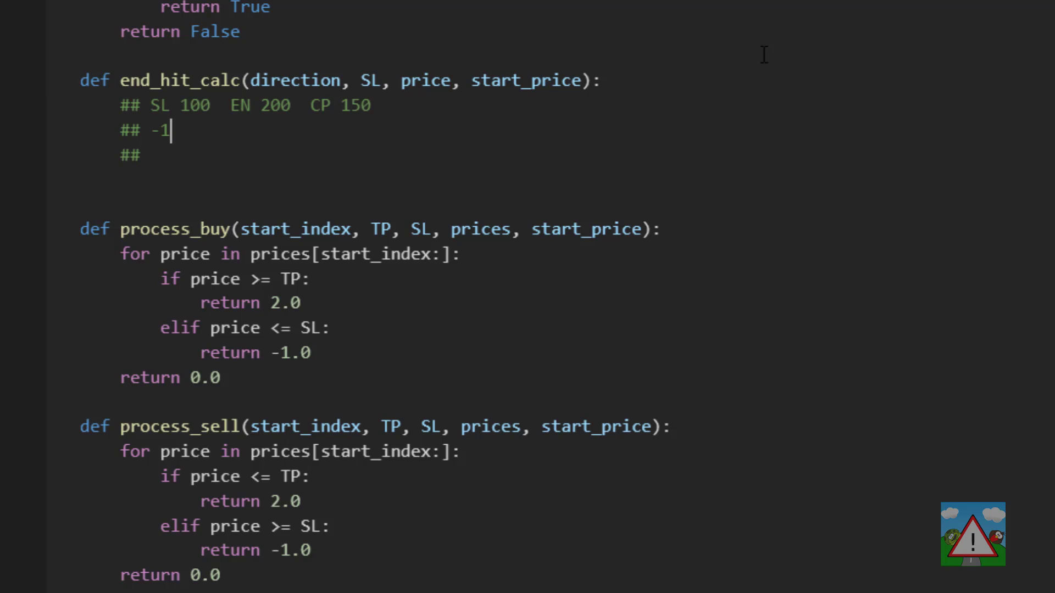
- Complete the comment lines '-100 == -1.0' and '-50 / = -0.5'
{"action": "type", "text": "00"}
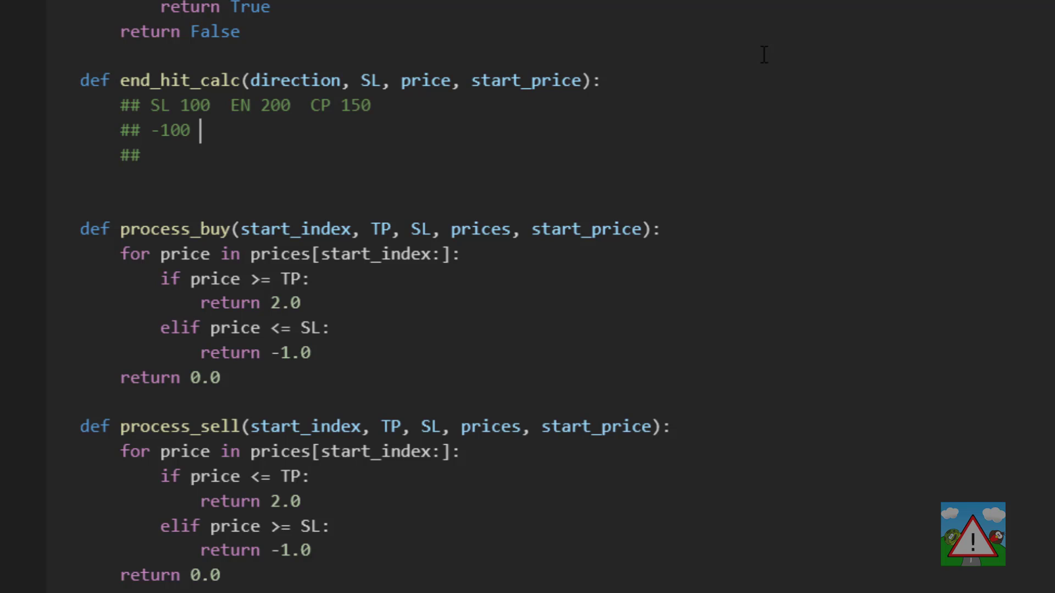
{"action": "type", "text": "== 1.0"}
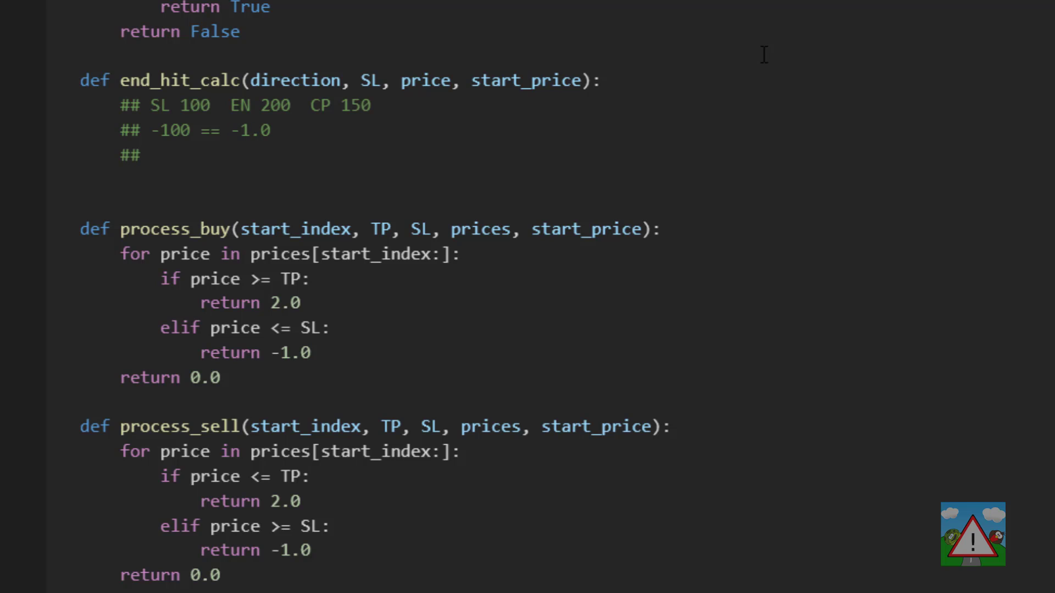
{"action": "mouse_move", "coordinate": [380, 80]}
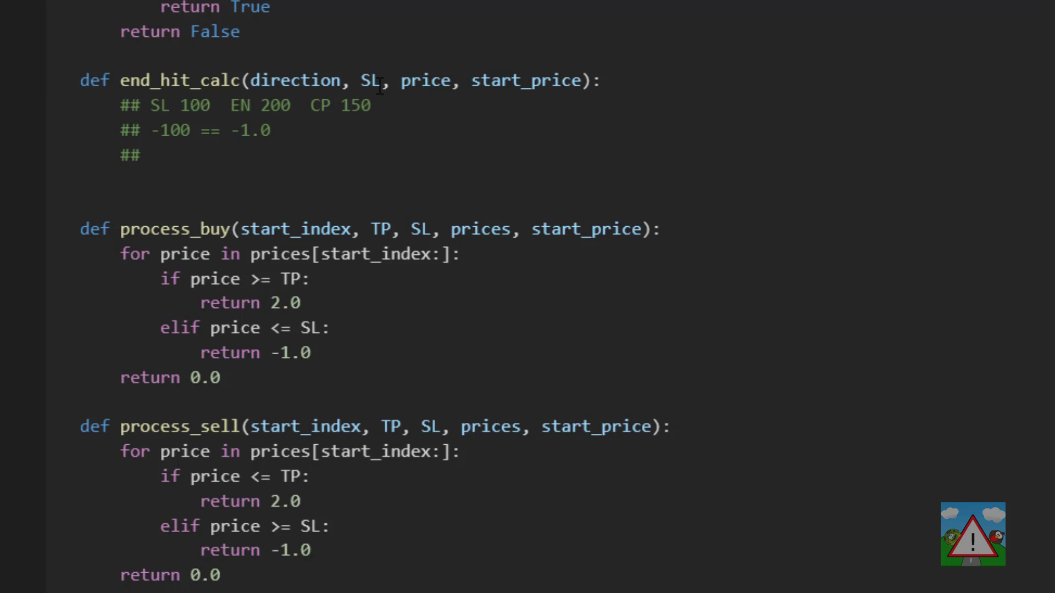
{"action": "mouse_move", "coordinate": [427, 119]}
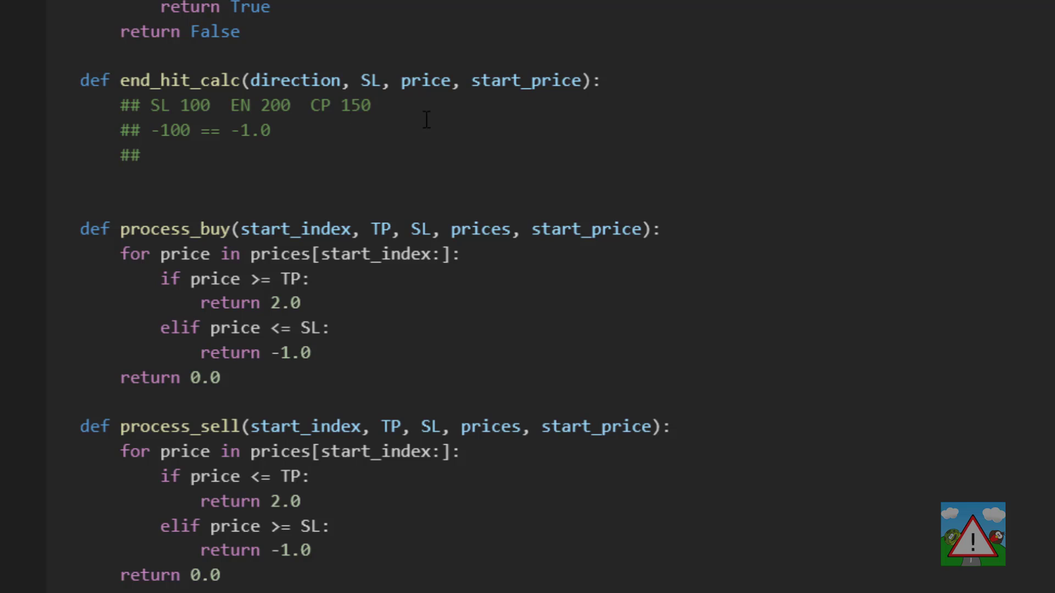
{"action": "type", "text": "-50 /"}
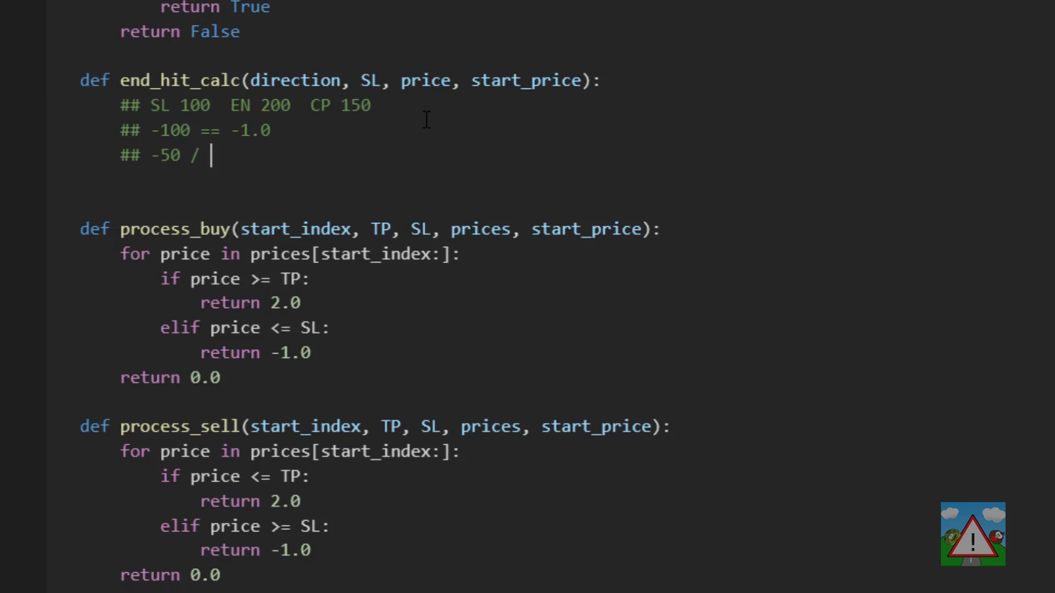
{"action": "double_click", "coordinate": [169, 131]}
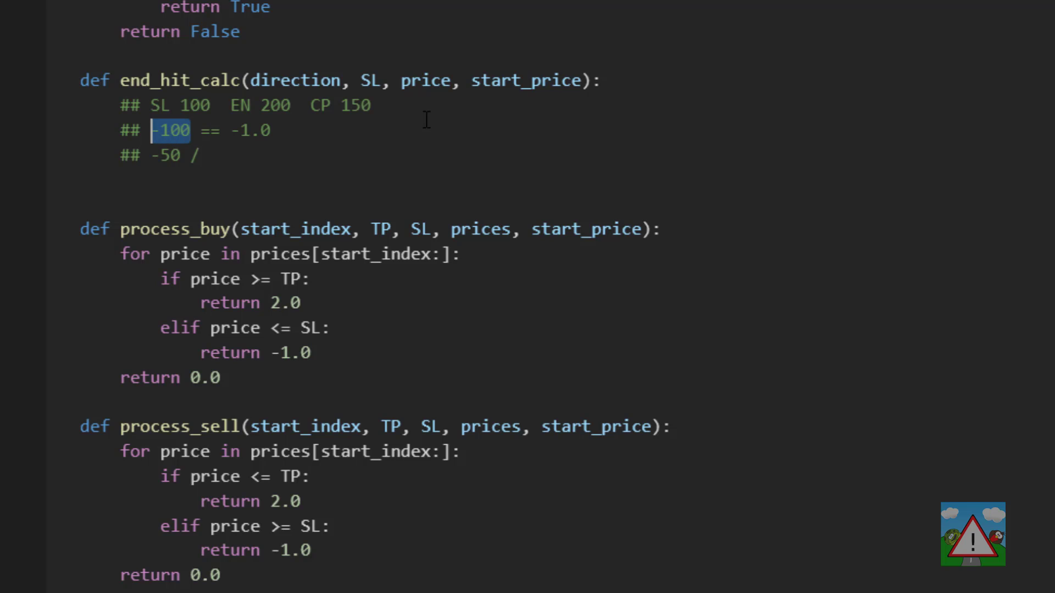
{"action": "type", "text": "="}
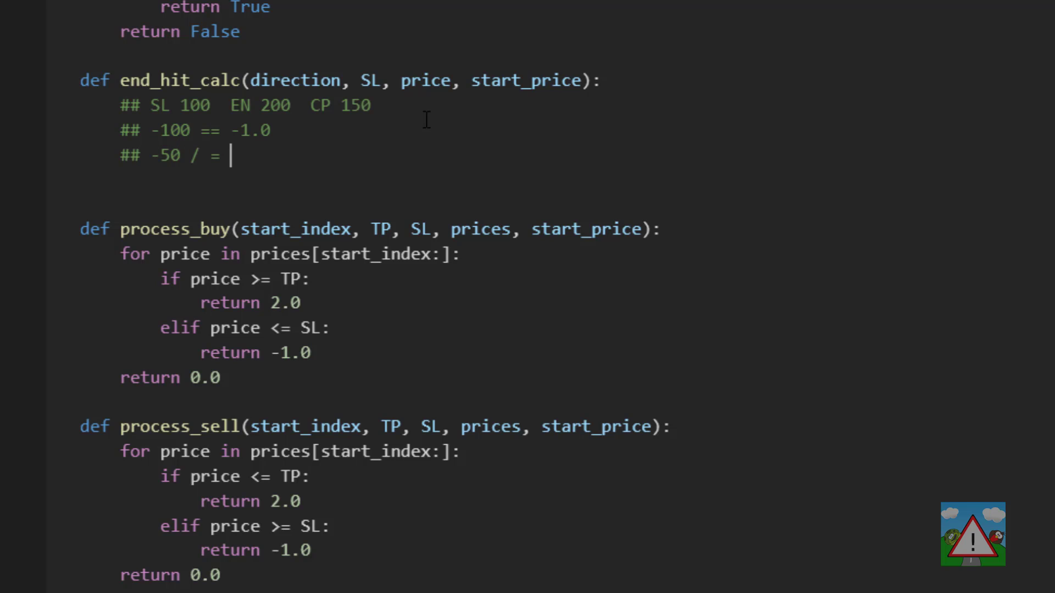
{"action": "type", "text": "0.5"}
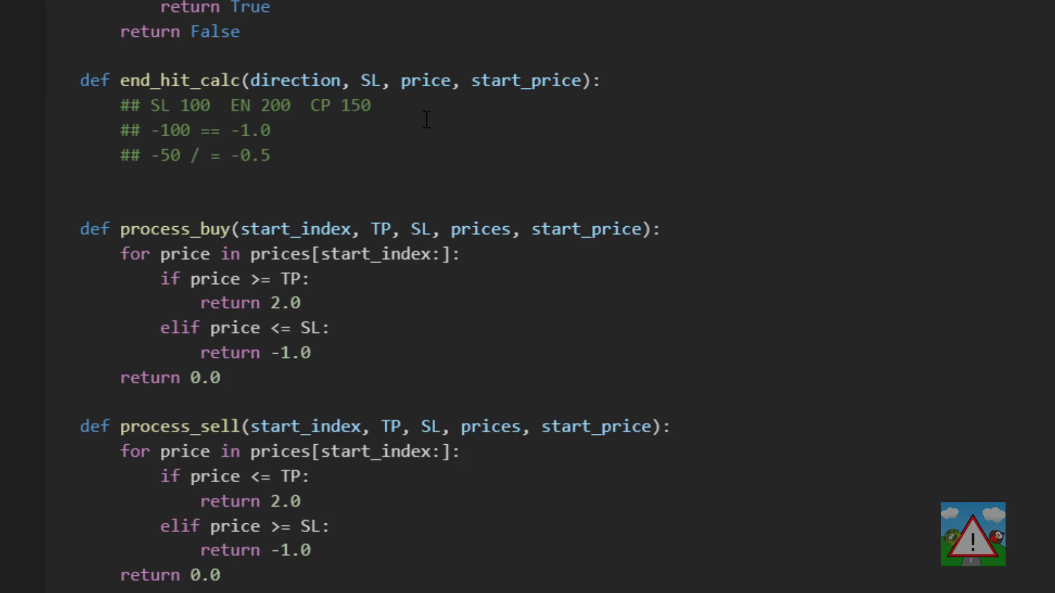
{"action": "left_click", "coordinate": [240, 155]}
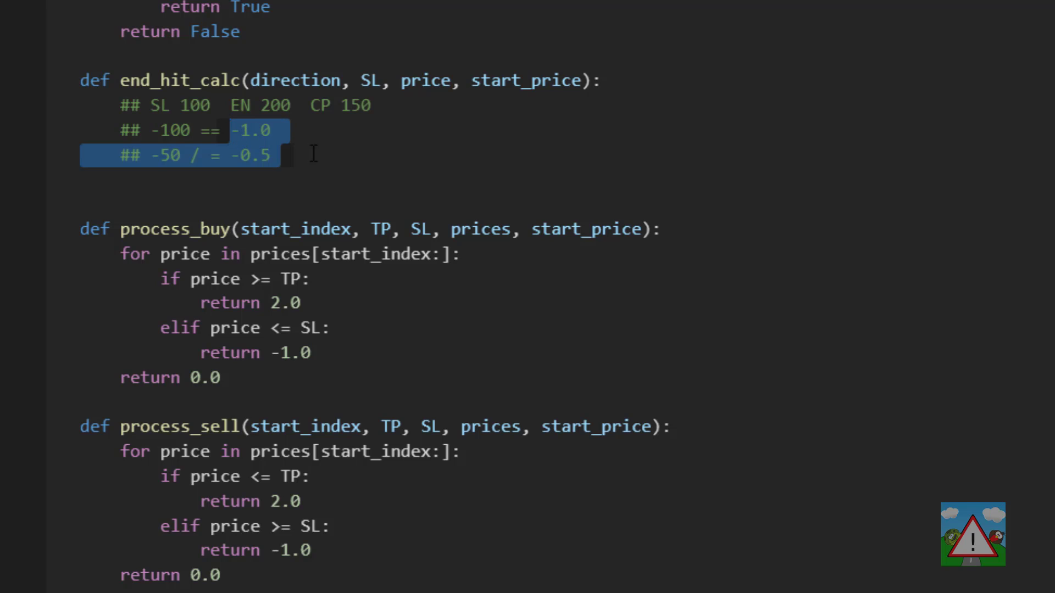
- Highlight the stop-loss value 100 and the 2.0 take-profit result in the example
{"action": "left_click", "coordinate": [368, 155]}
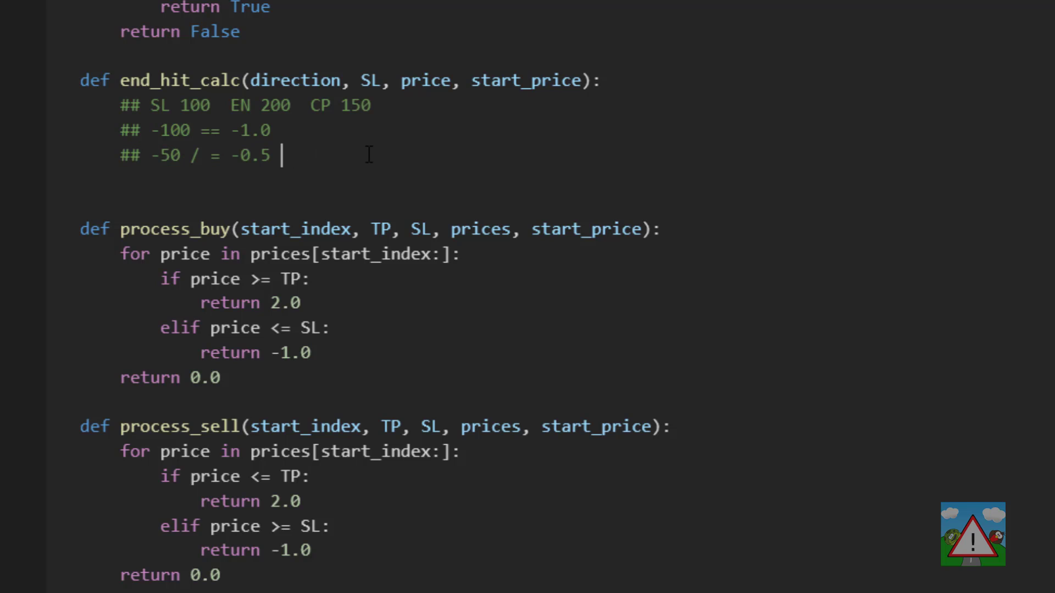
{"action": "double_click", "coordinate": [194, 106]}
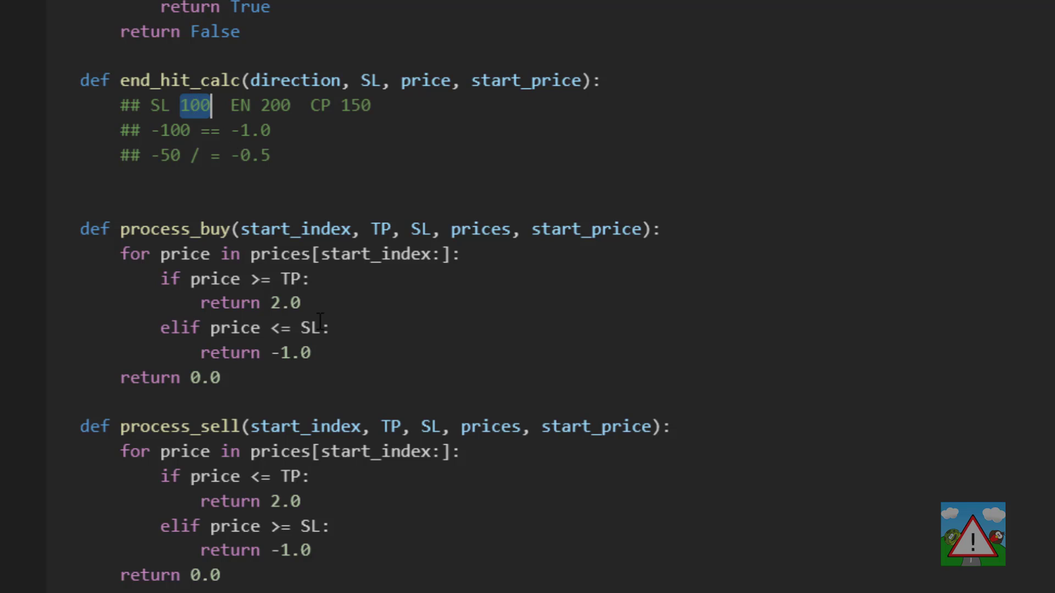
{"action": "double_click", "coordinate": [288, 353]}
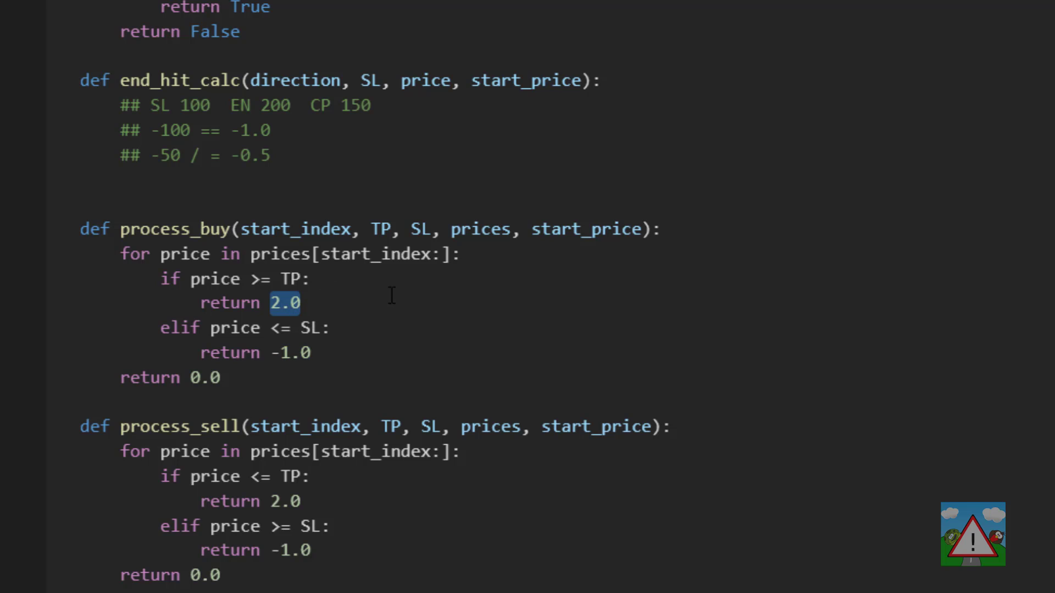
{"action": "left_click", "coordinate": [519, 157]}
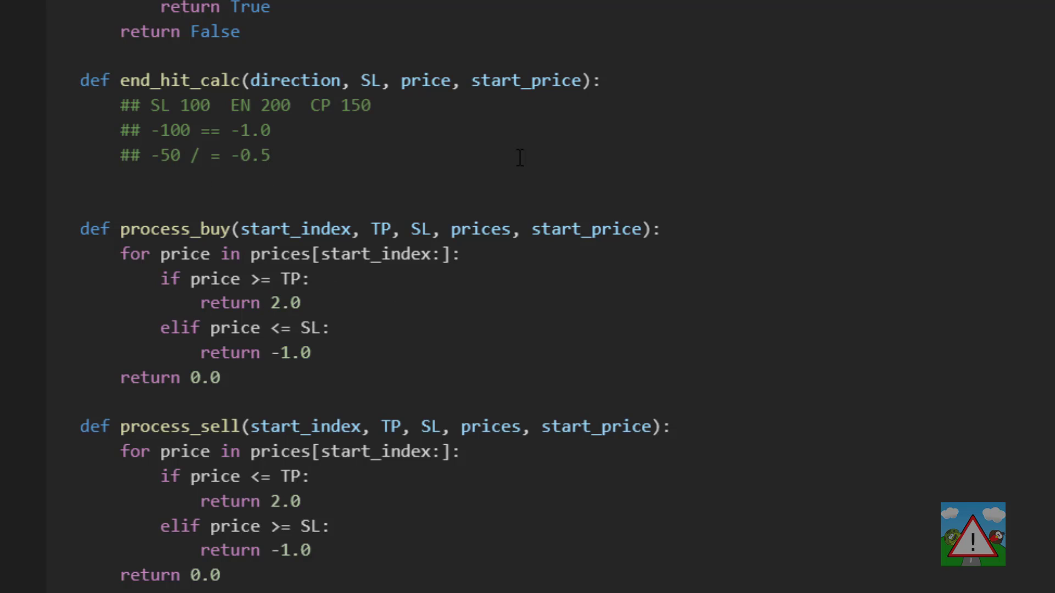
{"action": "double_click", "coordinate": [195, 105]}
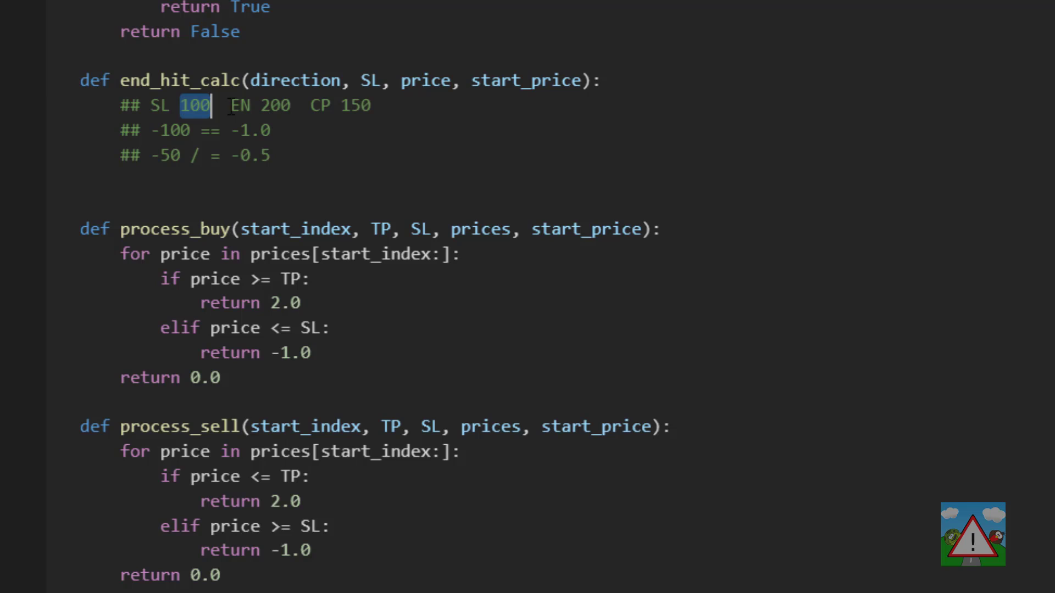
- Extend the example comment with a take-profit level 'TP 400' and review the values
{"action": "type", "text": "TP"}
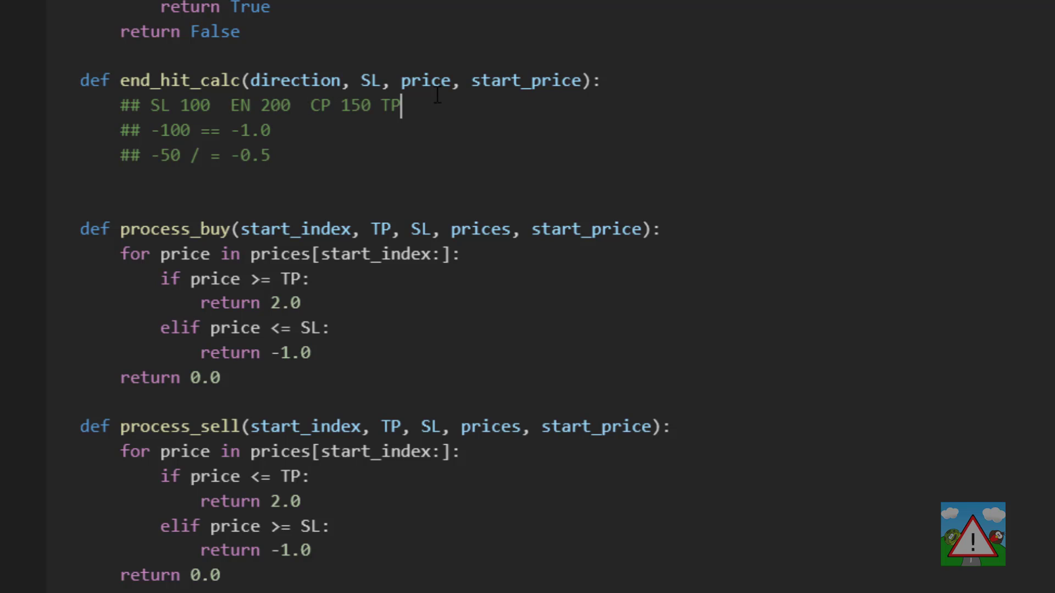
{"action": "type", "text": "400"}
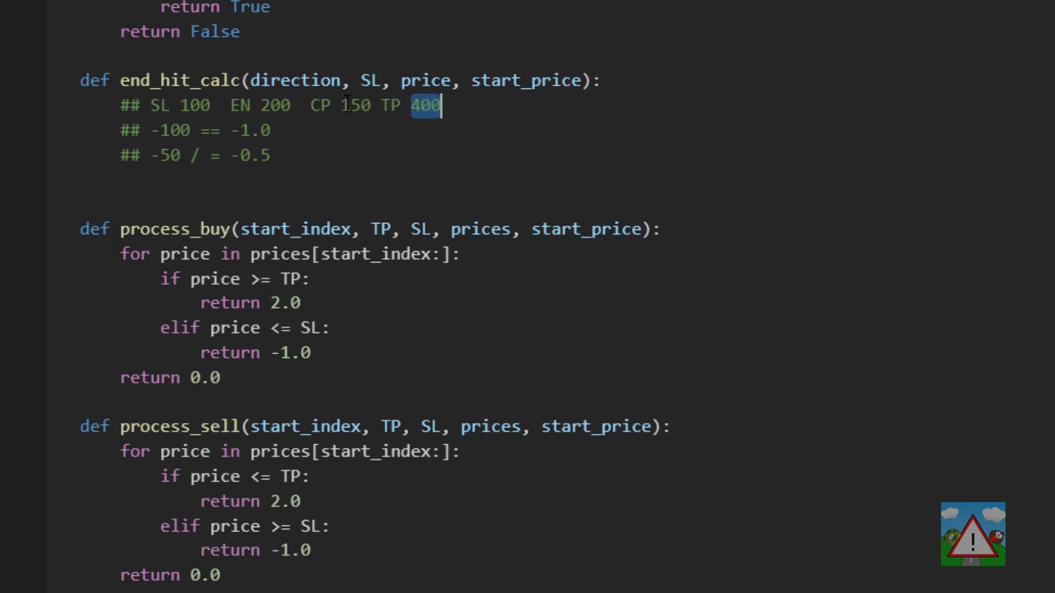
{"action": "double_click", "coordinate": [355, 105]}
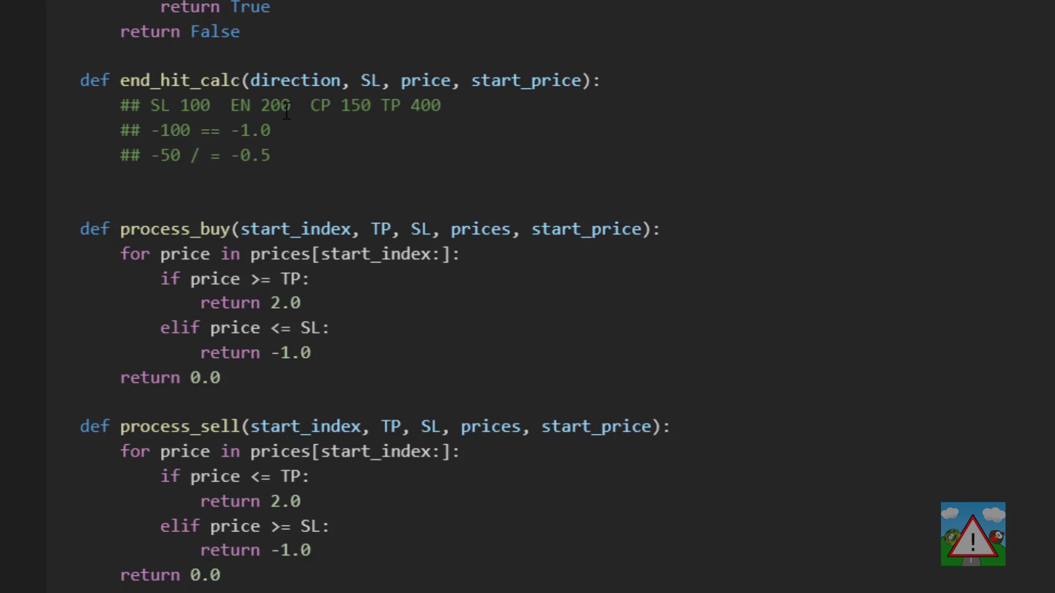
{"action": "double_click", "coordinate": [198, 105]}
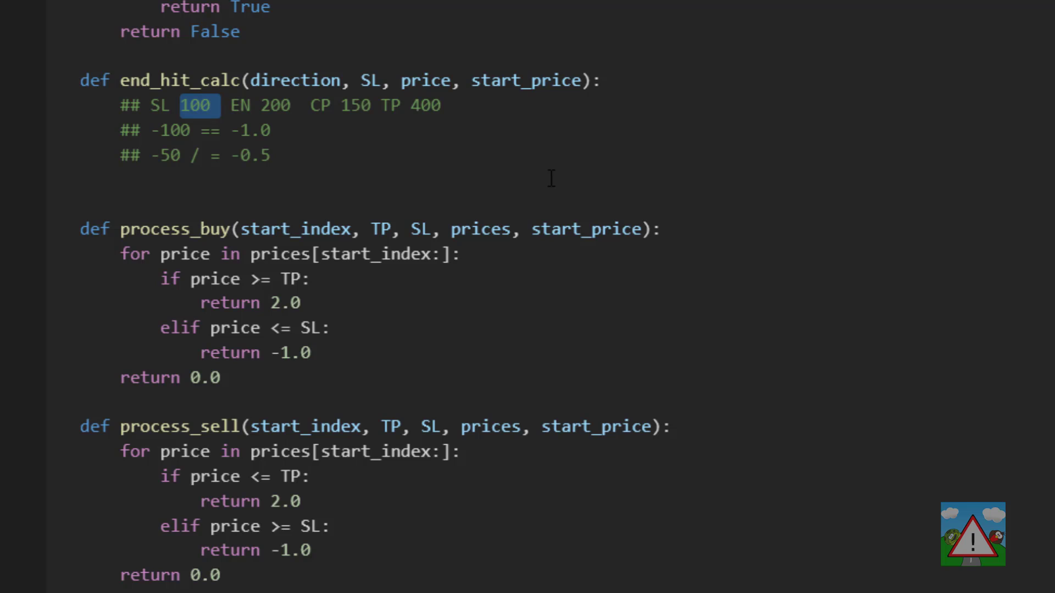
{"action": "mouse_move", "coordinate": [486, 220]}
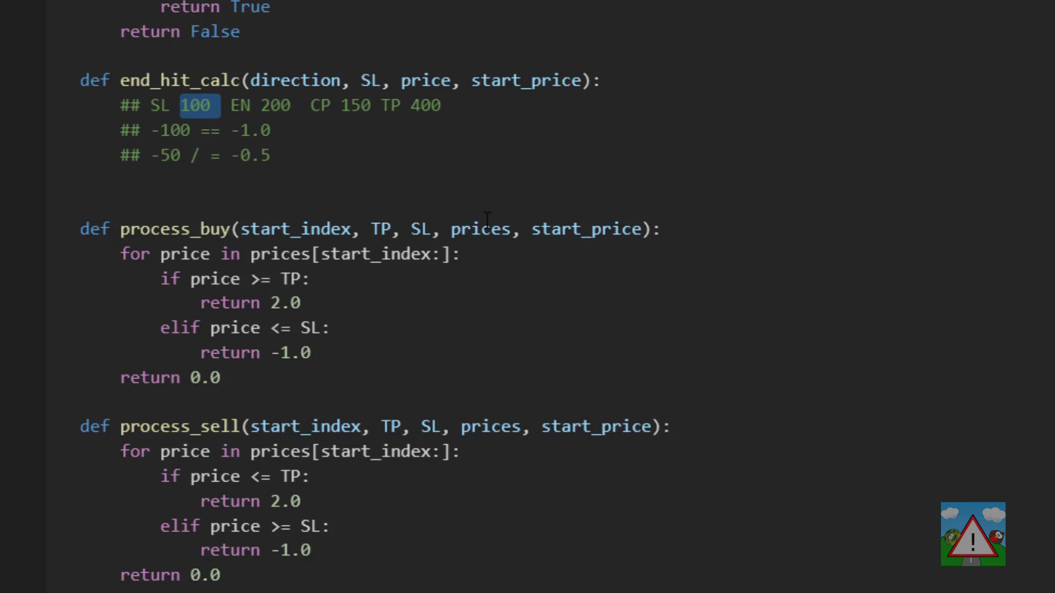
{"action": "double_click", "coordinate": [283, 302]}
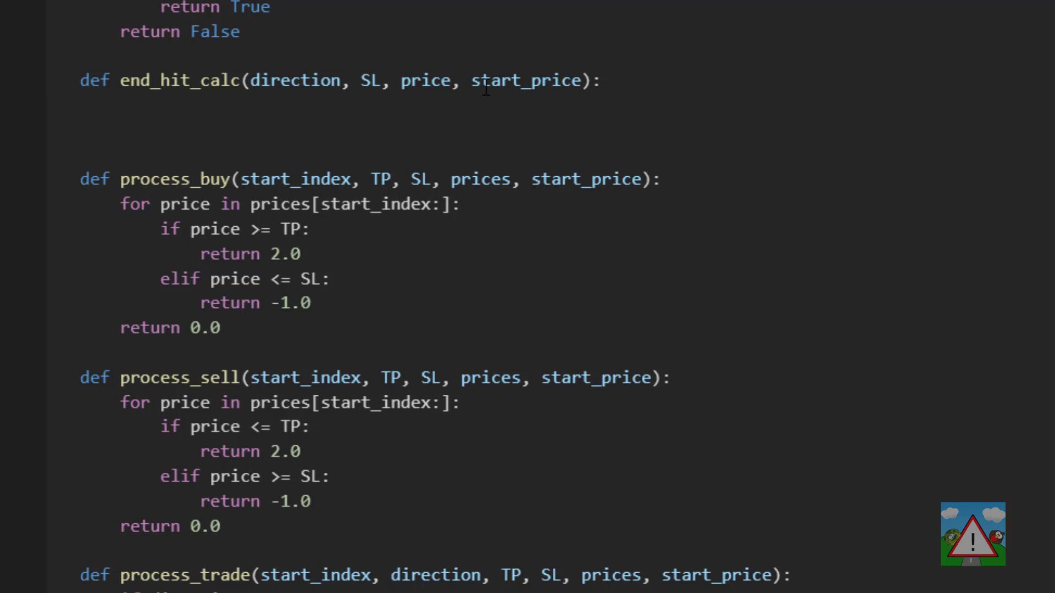
- Compute delta = price - start_price, full_delta = start_price - SL and fraction = abs(delta / full_delta)
{"action": "type", "text": "delta = price - start_price"}
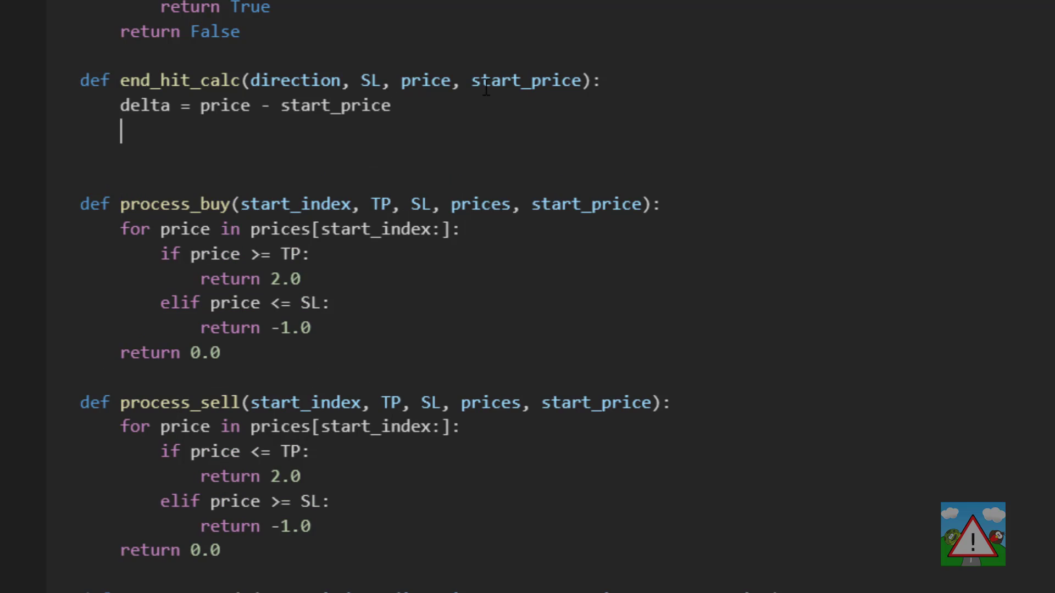
{"action": "type", "text": "full_delta = start_price - SL"}
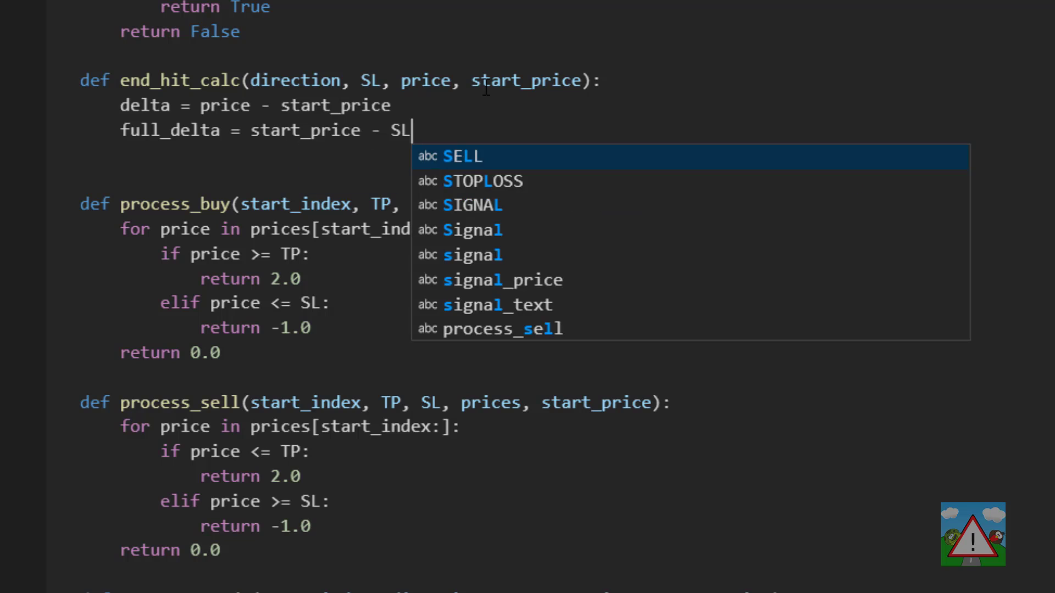
{"action": "key", "text": "Escape"}
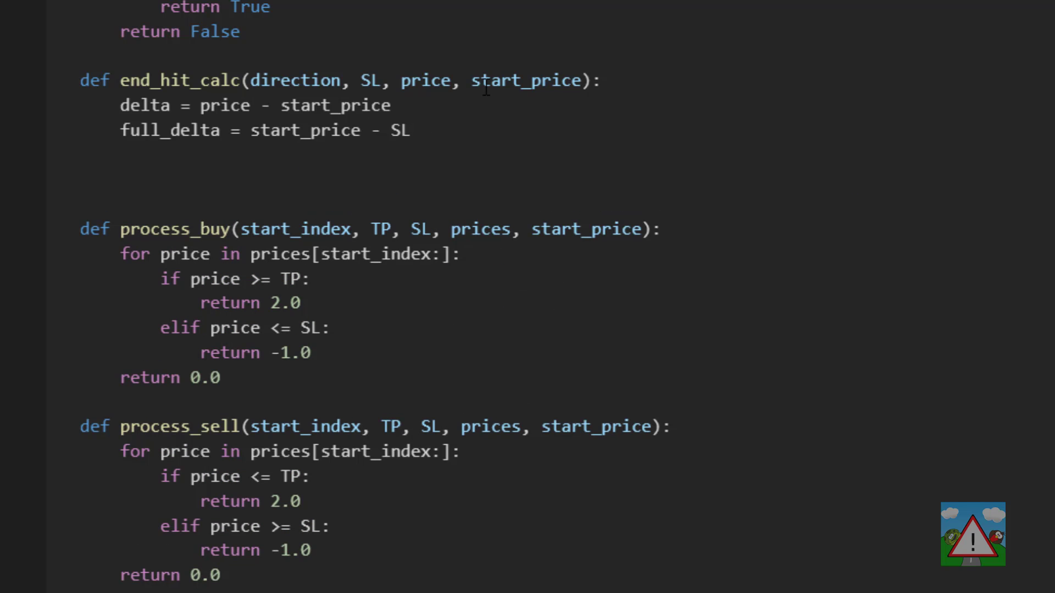
{"action": "type", "text": "fra"}
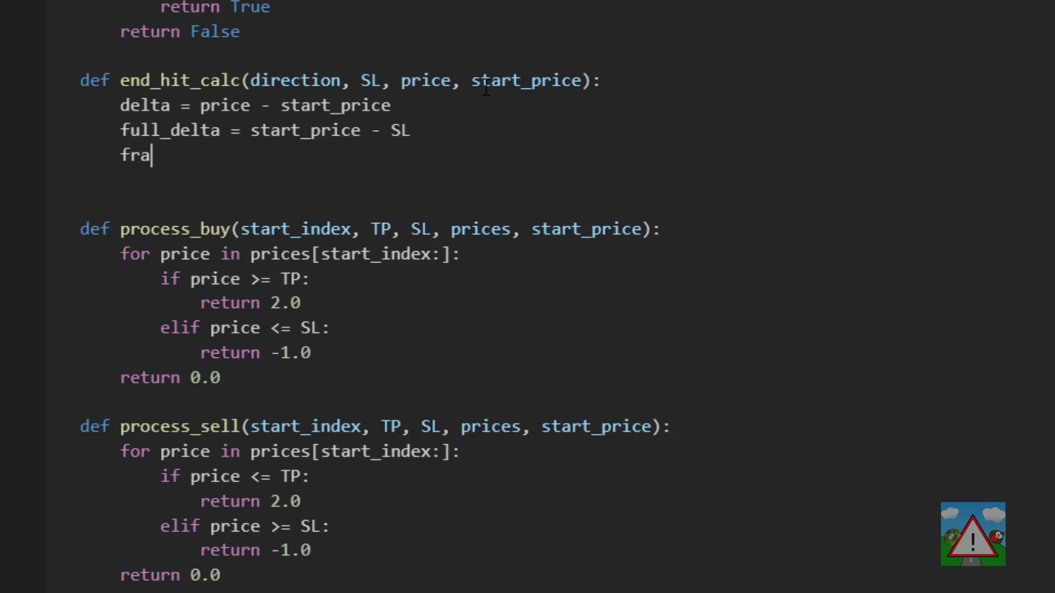
{"action": "type", "text": "ction = abs("}
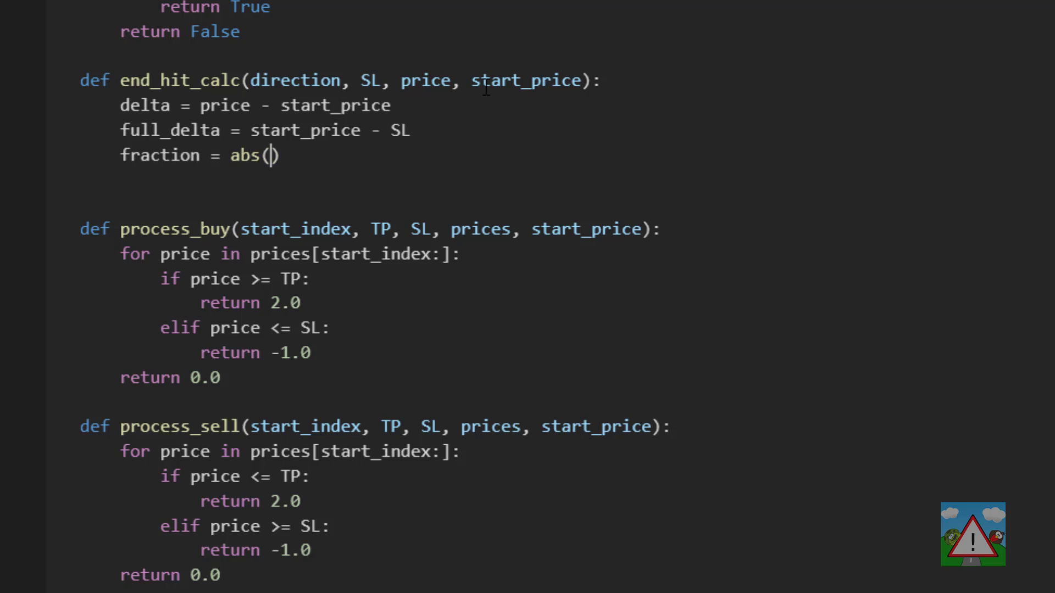
{"action": "type", "text": "delta / full_delta"}
{"action": "type", "text": "if direc"}
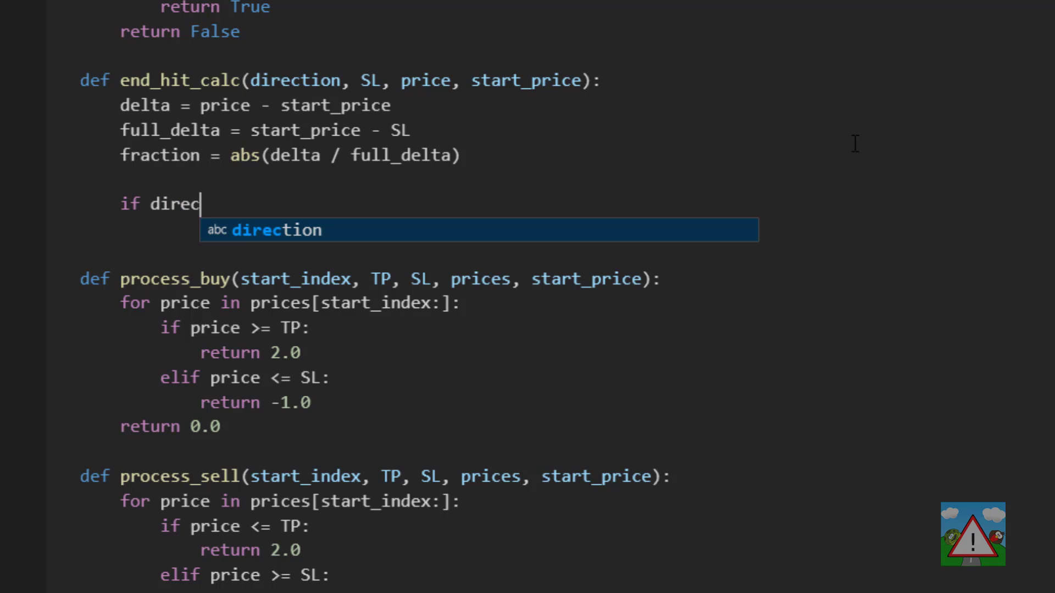
- Add four if/elif direction-and-price branches returning ±fraction, with a fallback print("ERROR")
{"action": "type", "text": "tion == 1 and price >= start_price:"}
{"action": "type", "text": "return fraction"}
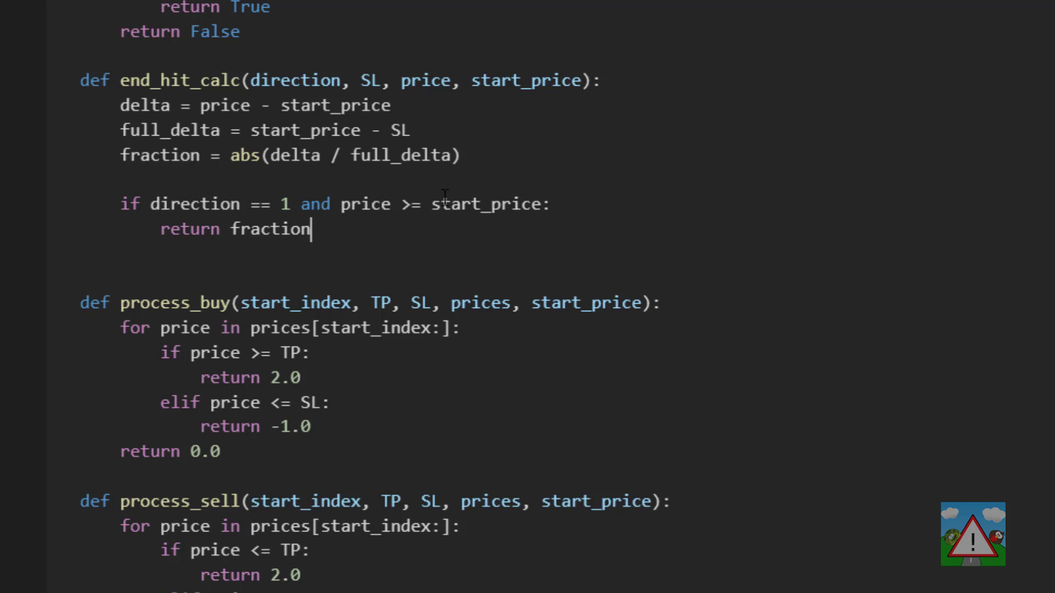
{"action": "double_click", "coordinate": [485, 204]}
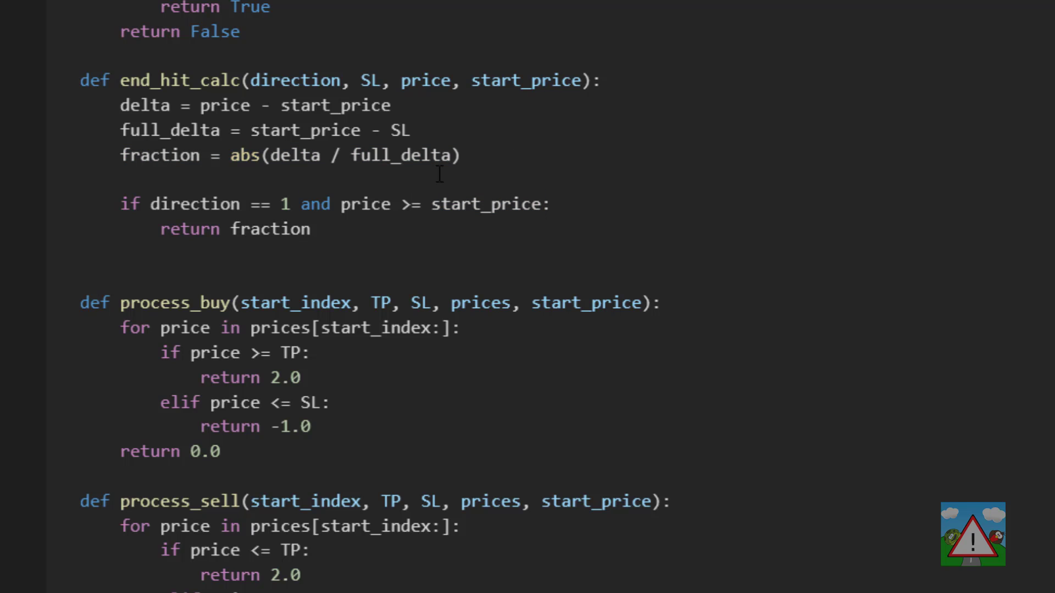
{"action": "type", "text": "elif"}
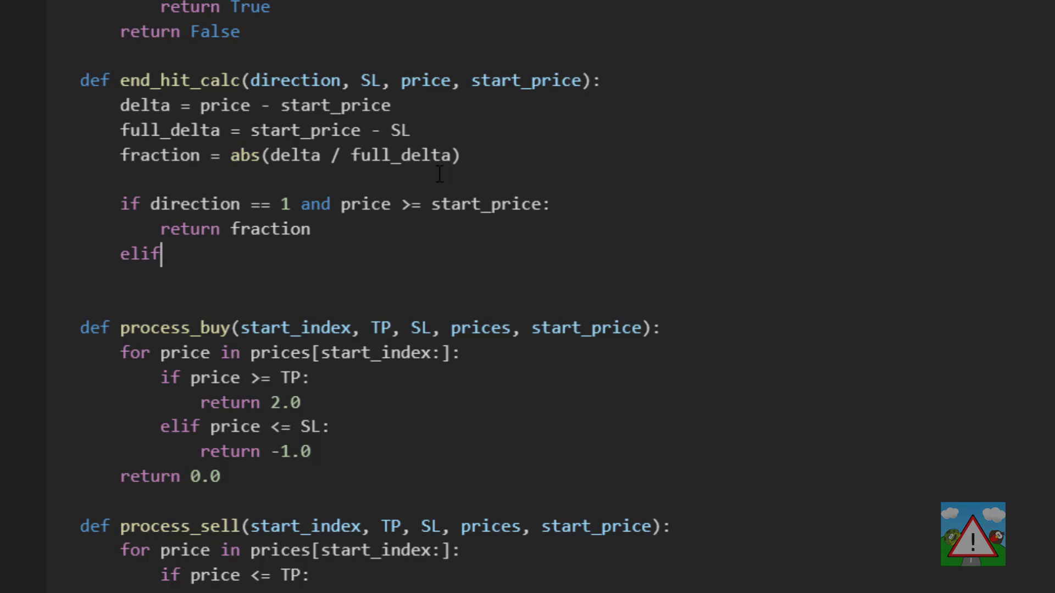
{"action": "type", "text": "direction == 1 and price < start_price:"}
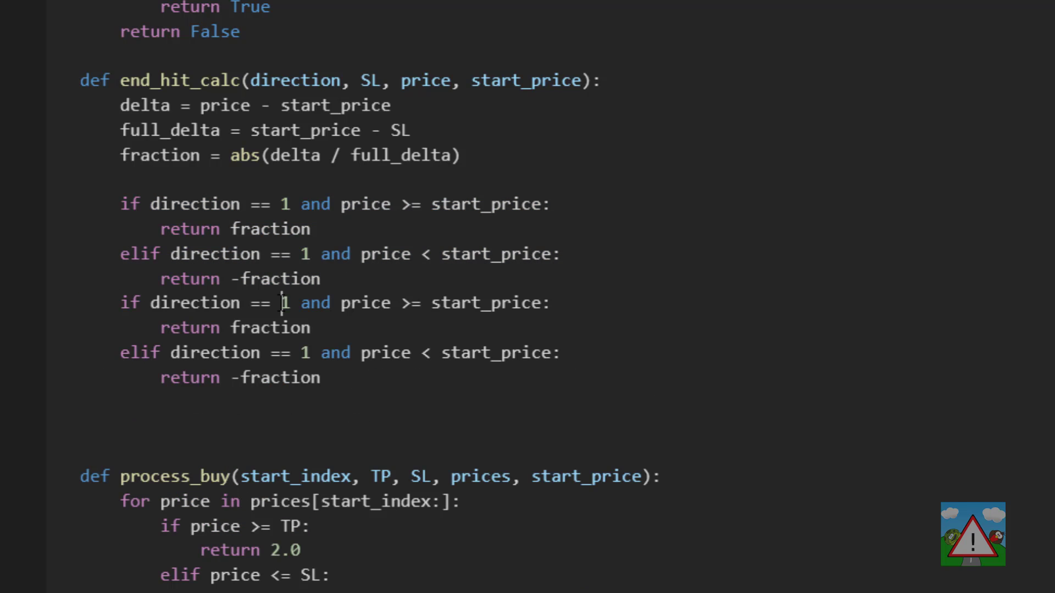
{"action": "type", "text": "-"}
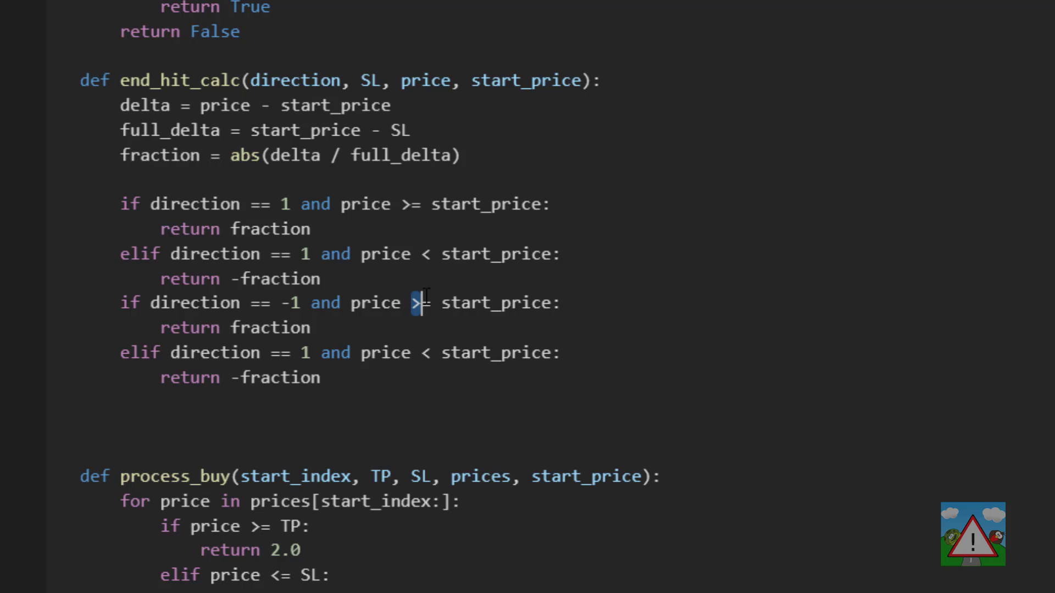
{"action": "type", "text": "<="}
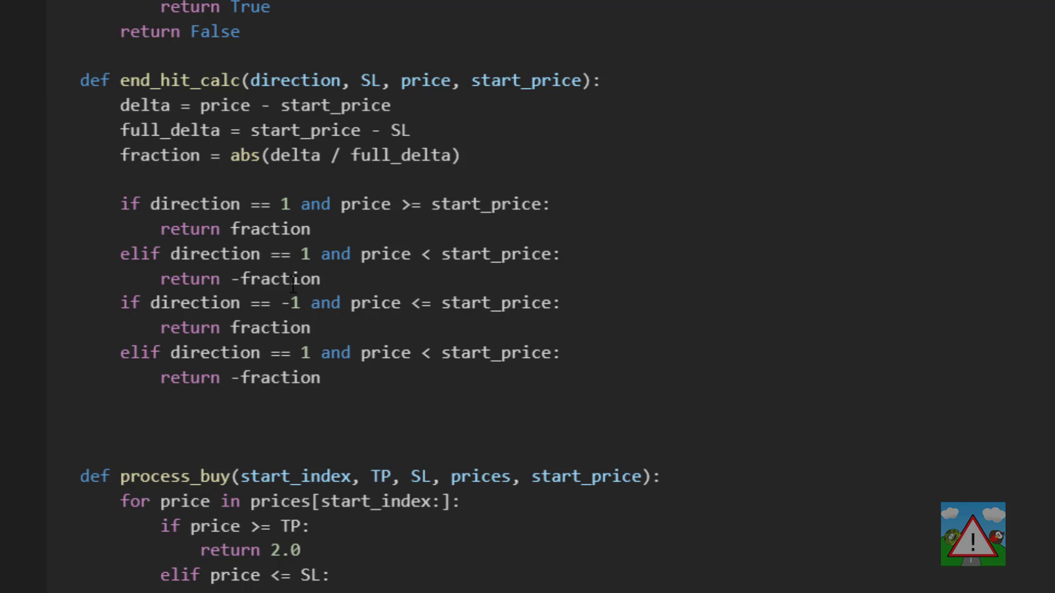
{"action": "mouse_move", "coordinate": [424, 353]}
{"action": "type", "text": "-"}
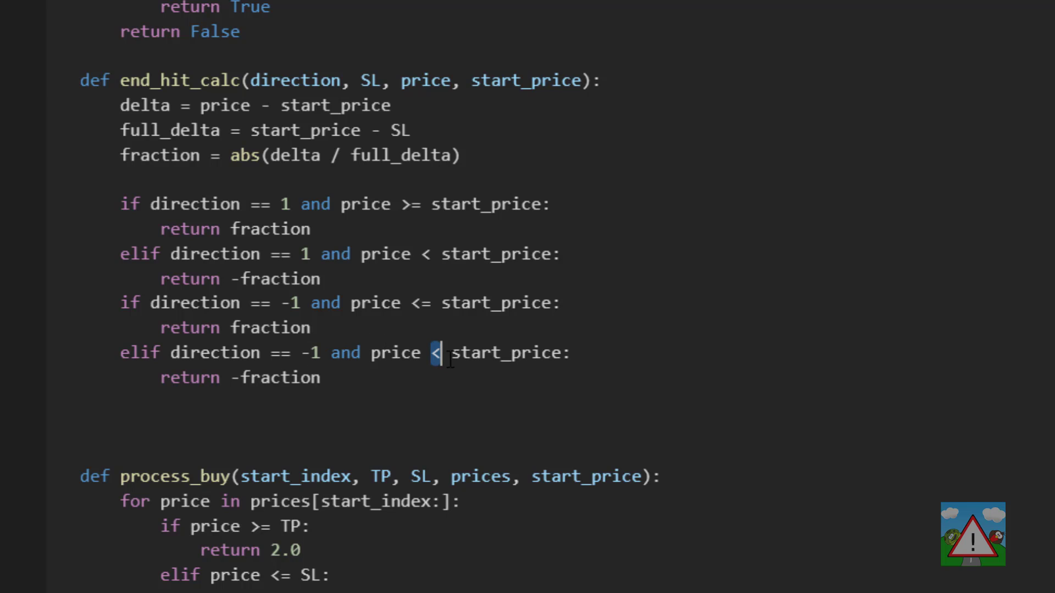
{"action": "type", "text": ">"}
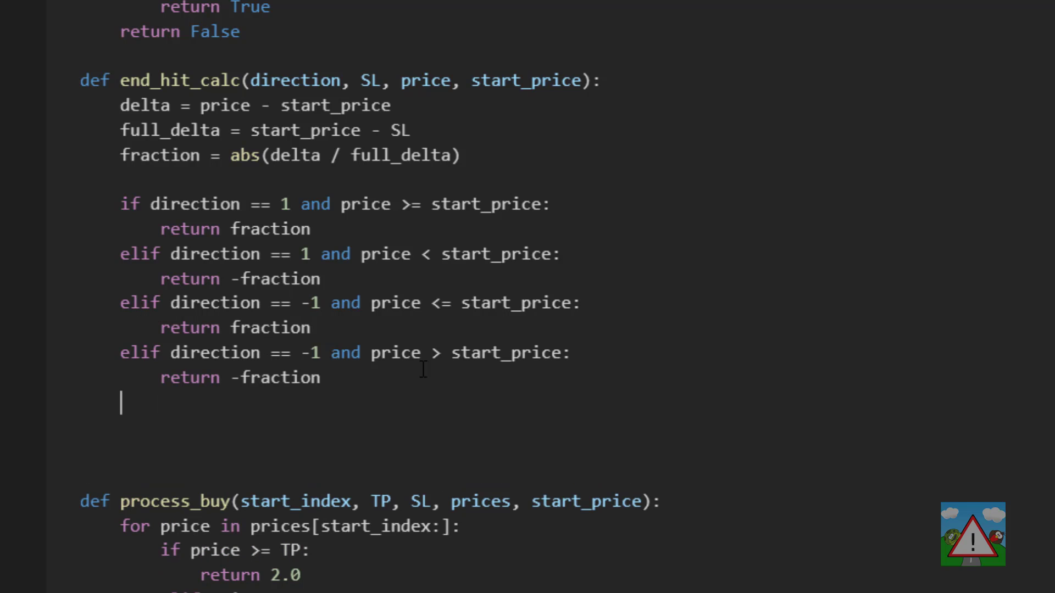
{"action": "type", "text": "print()"}
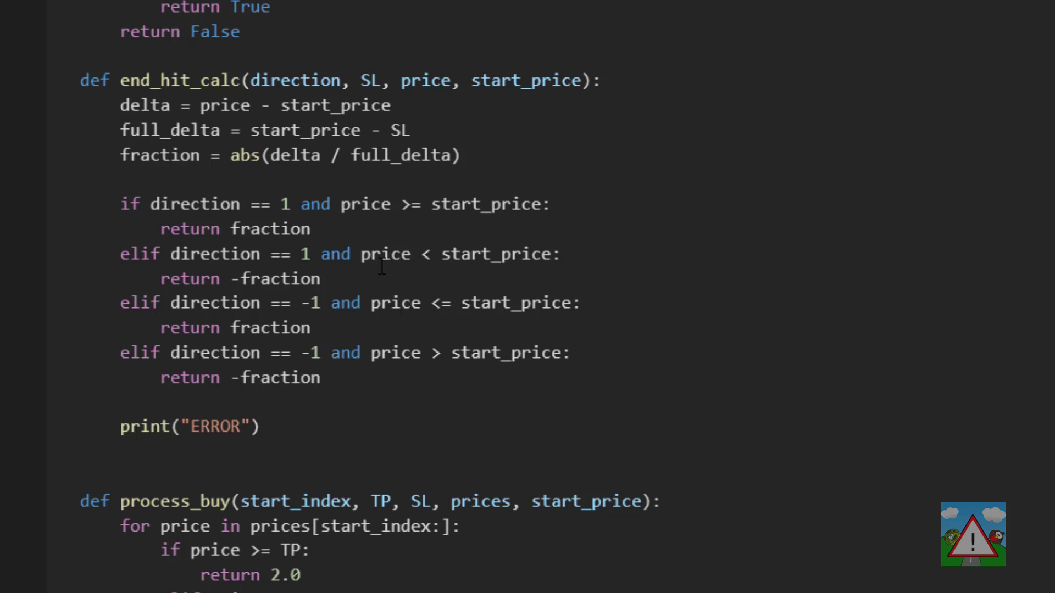
{"action": "left_click", "coordinate": [269, 426]}
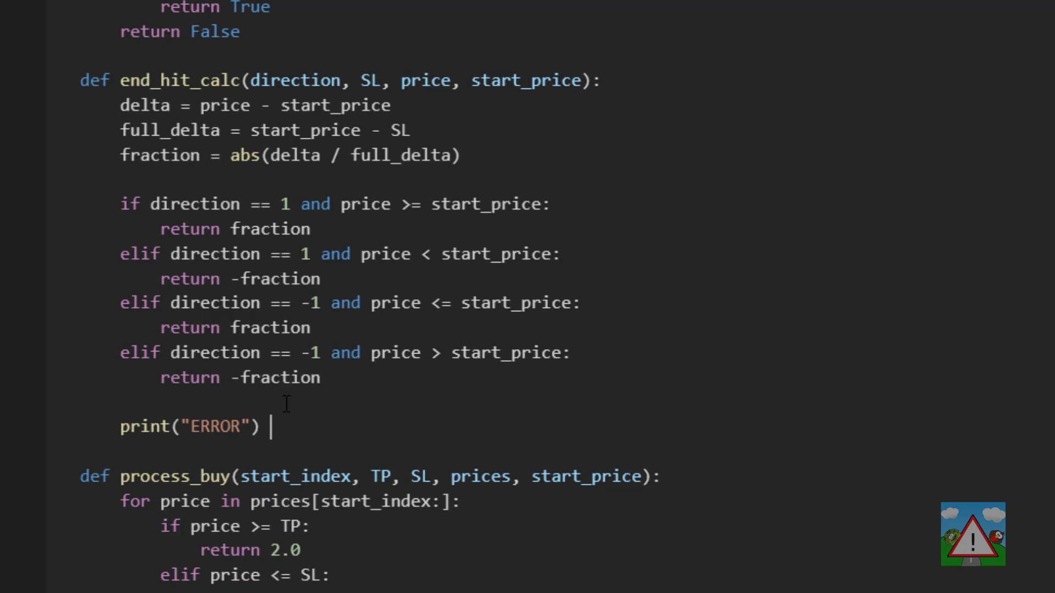
- Return end_hit_calc(1, SL, price, start_price) instead of 0.0 when neither target nor stop is hit
{"action": "scroll", "scroll_direction": "down", "scroll_amount": 3}
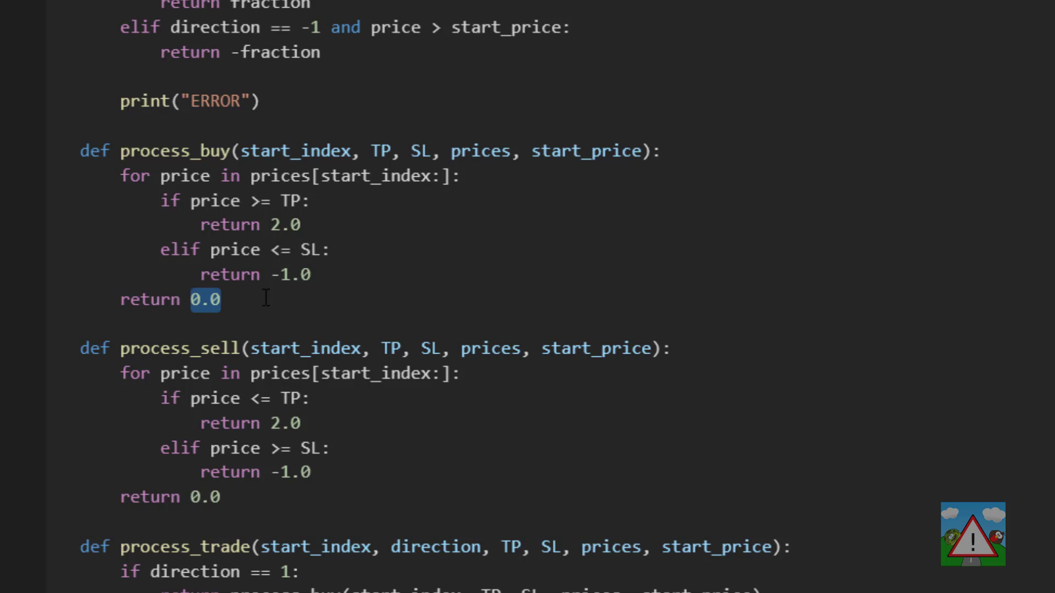
{"action": "type", "text": "end_hit_calc()"}
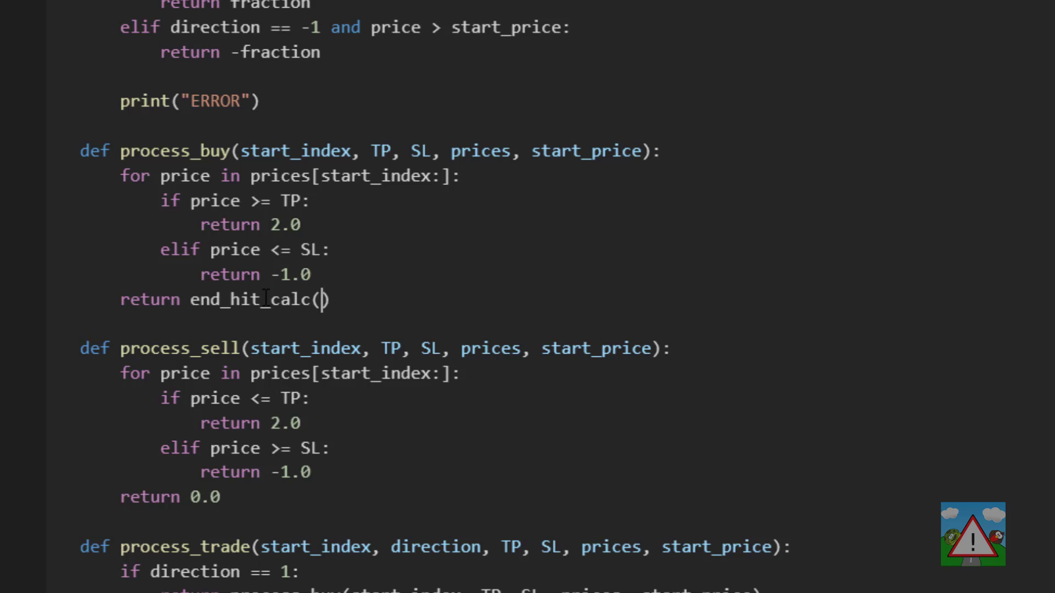
{"action": "type", "text": "1, SL, price, start_price"}
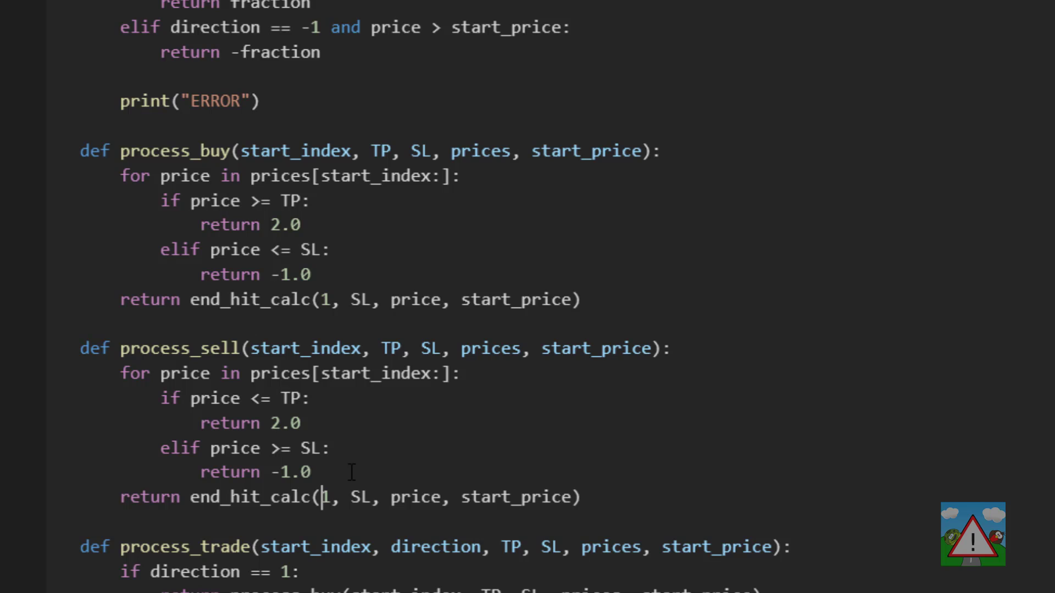
{"action": "scroll", "scroll_direction": "up", "scroll_amount": 3}
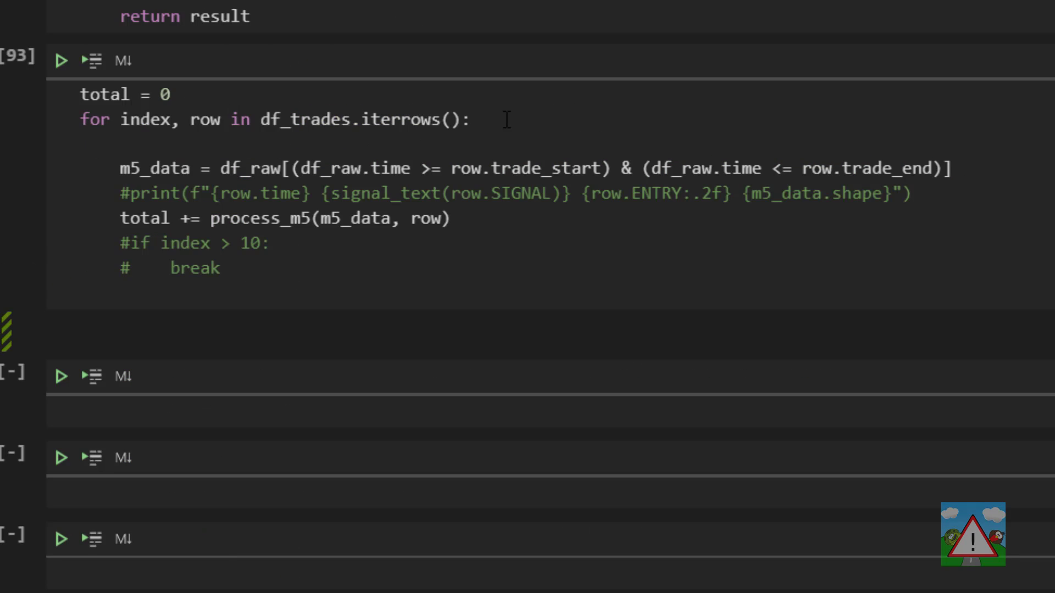
- Add 'if index != 5: continue' at the top of the trade loop so only trade 5 runs
{"action": "type", "text": "if index !"}
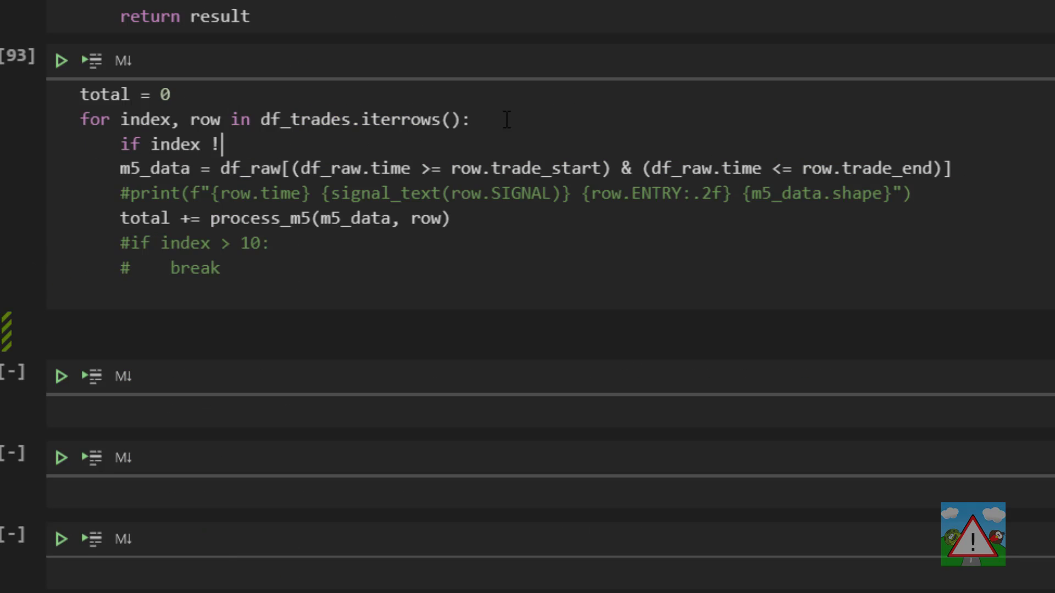
{"action": "type", "text": "= 5:"}
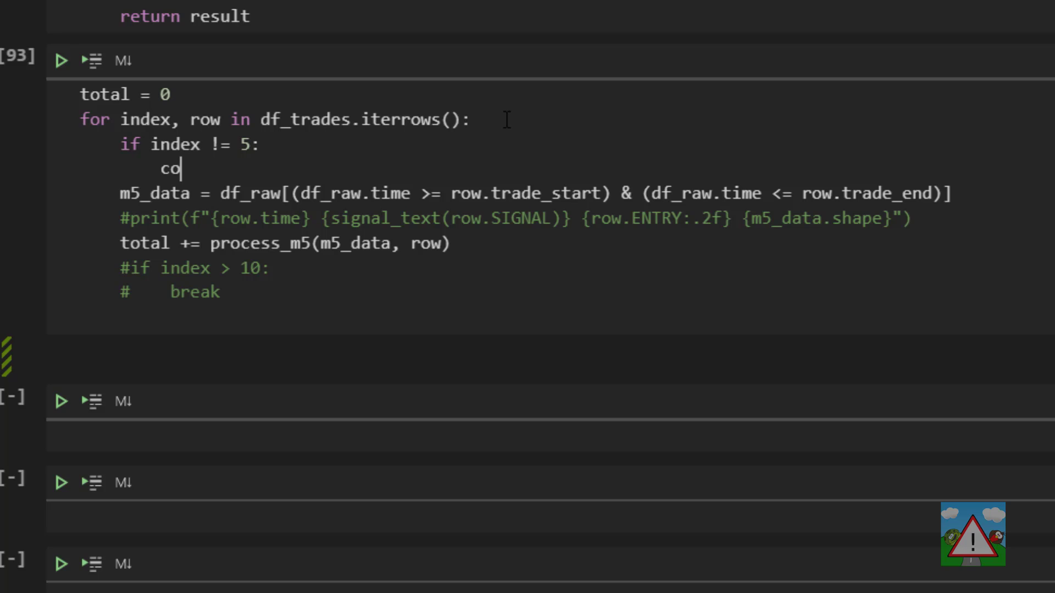
{"action": "type", "text": "ntinue"}
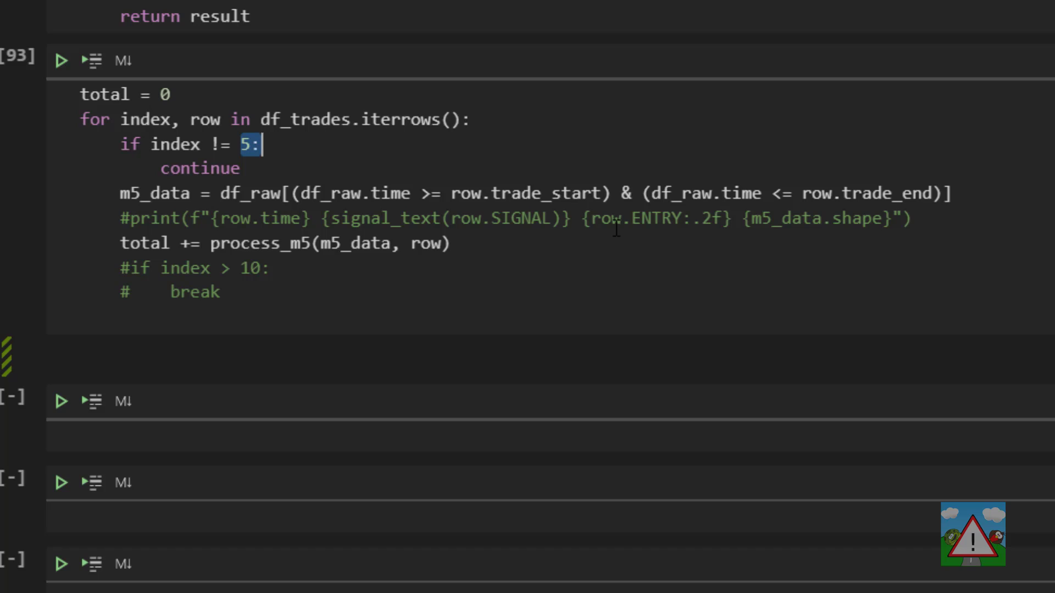
{"action": "mouse_move", "coordinate": [640, 231]}
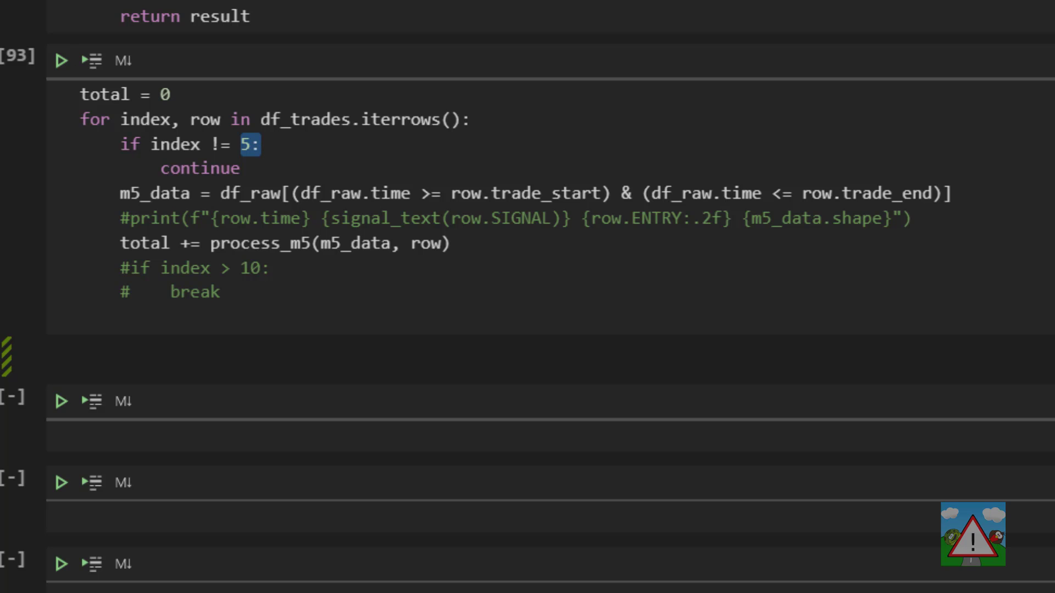
{"action": "scroll", "scroll_direction": "up", "scroll_amount": 3}
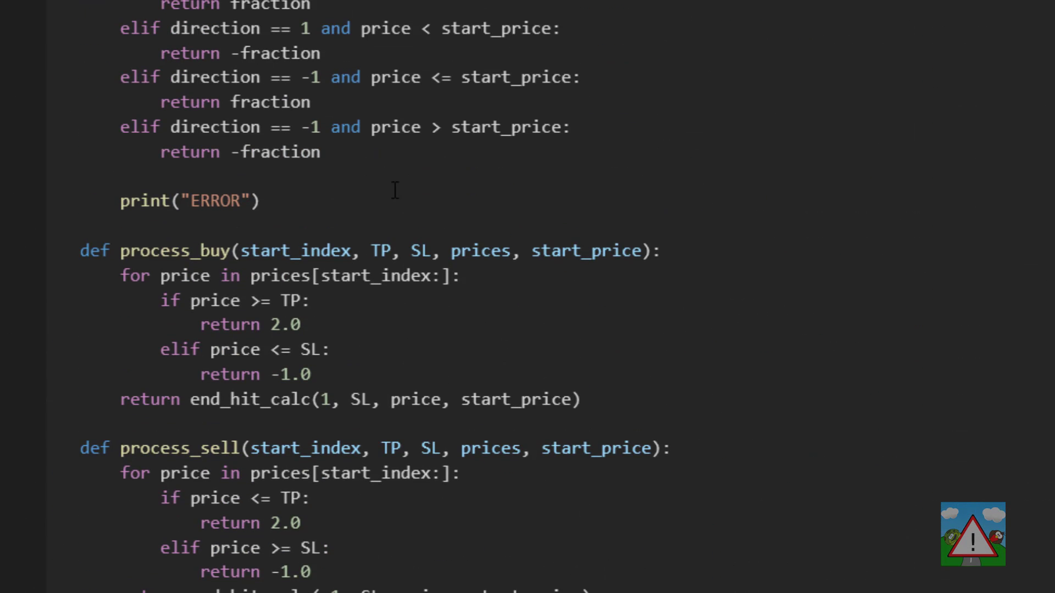
- In process_sell, set fraction = end_hit_calc(-1, SL, price, start_price) and return fraction
{"action": "scroll", "scroll_direction": "up", "scroll_amount": 3}
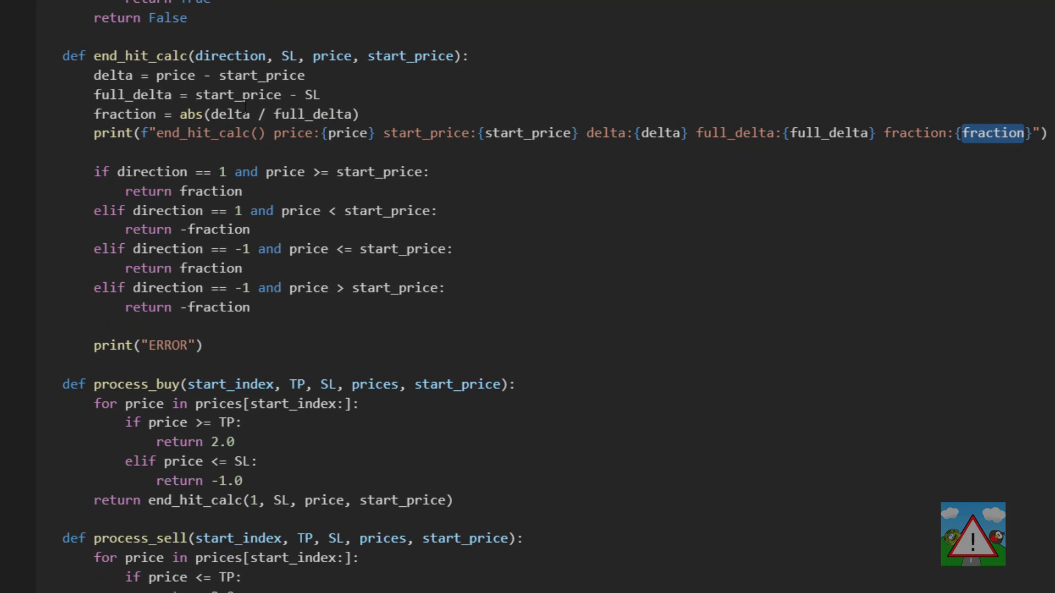
{"action": "scroll", "scroll_direction": "down", "scroll_amount": 3}
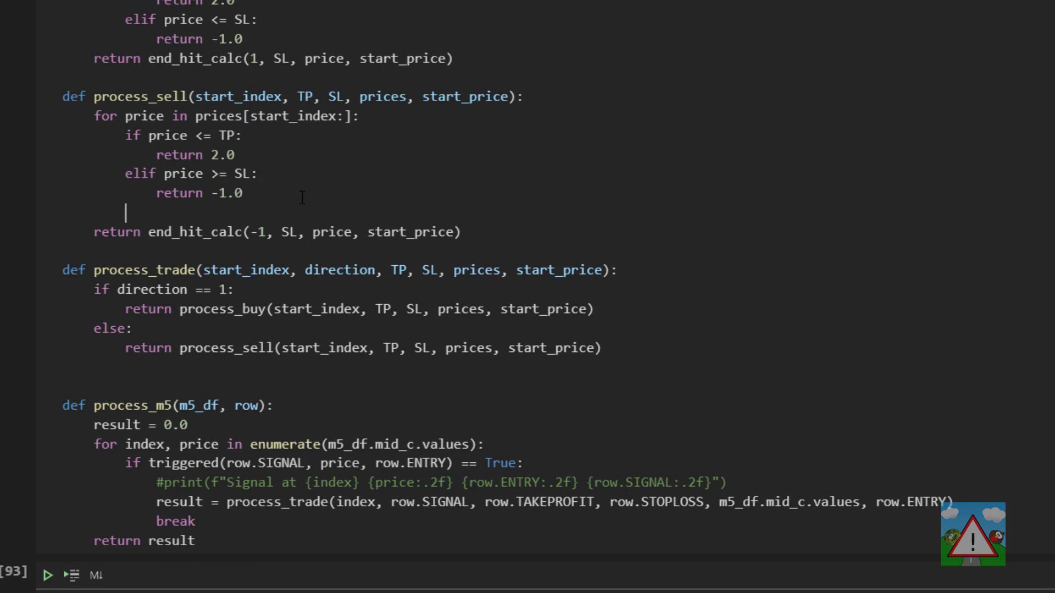
{"action": "type", "text": "fraction ="}
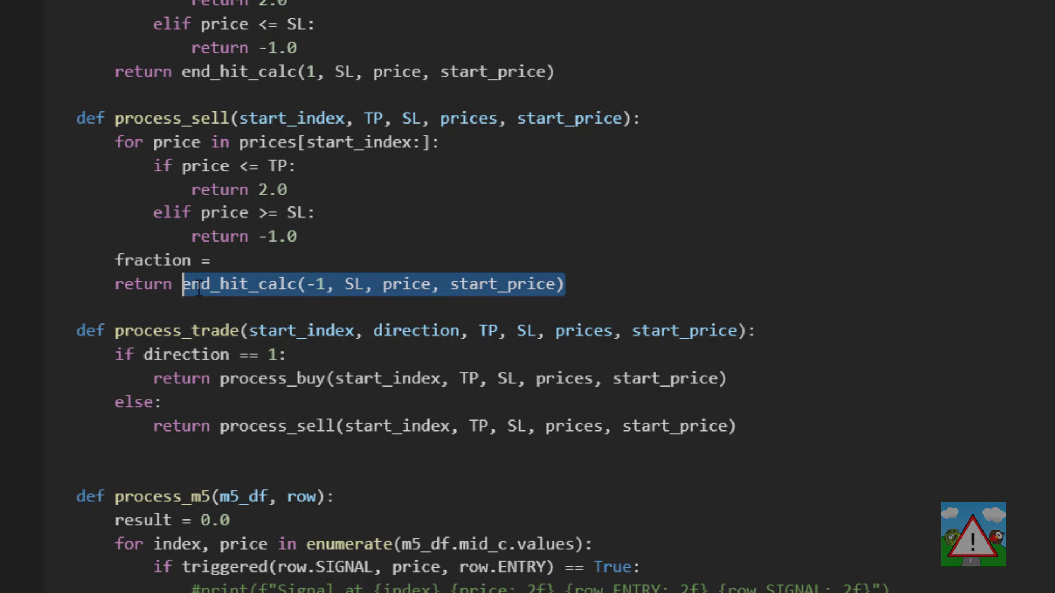
{"action": "type", "text": "end_hit_calc(-1, SL, price, start_price)"}
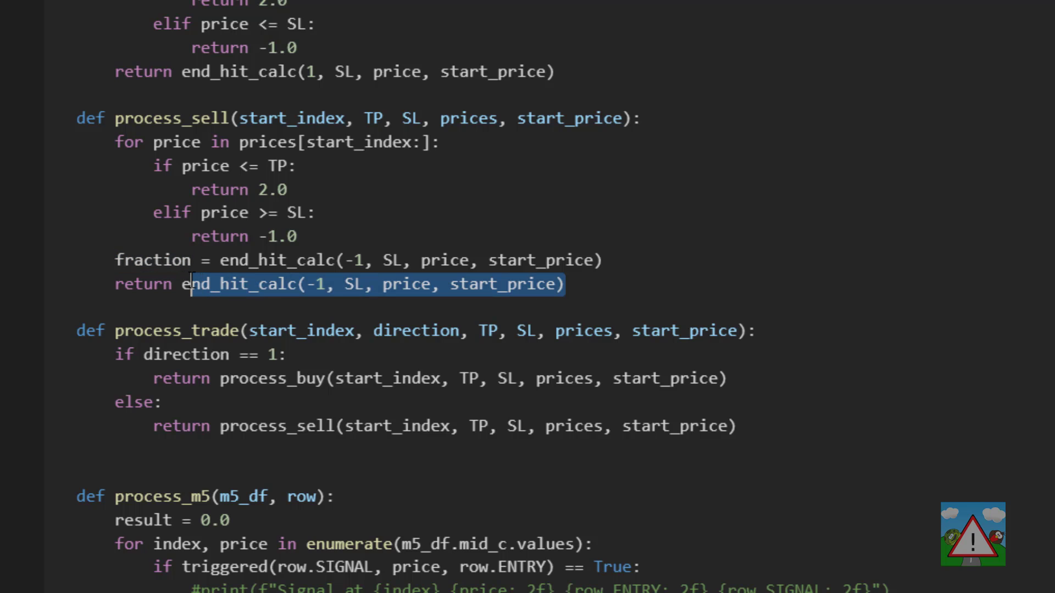
{"action": "type", "text": "fraction"}
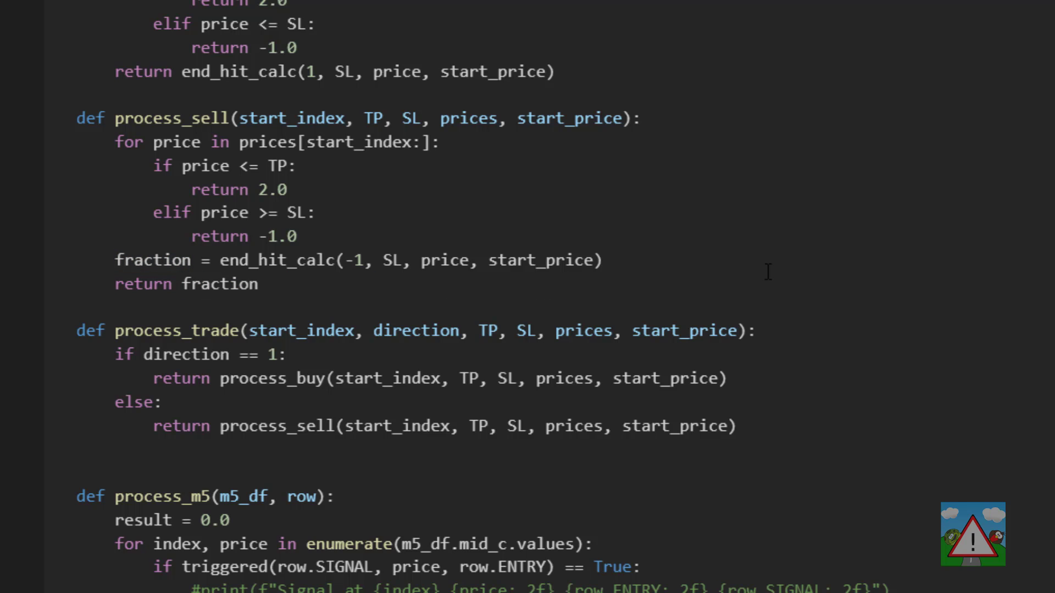
{"action": "scroll", "scroll_direction": "down", "scroll_amount": 3}
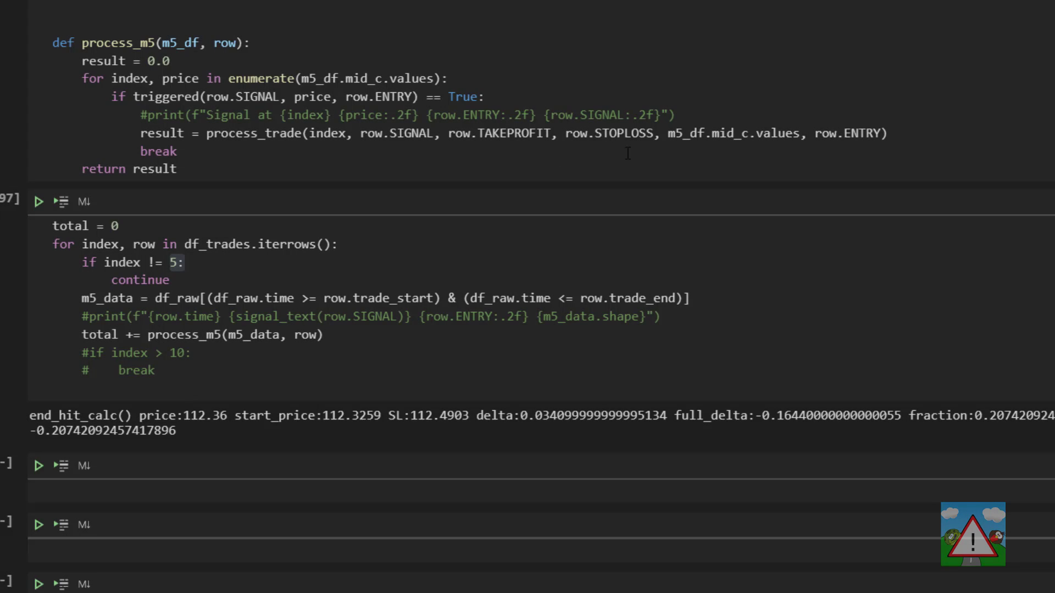
- Inspect trade 5's start_price, delta and -0.2074 fraction values in the loop output
{"action": "double_click", "coordinate": [350, 415]}
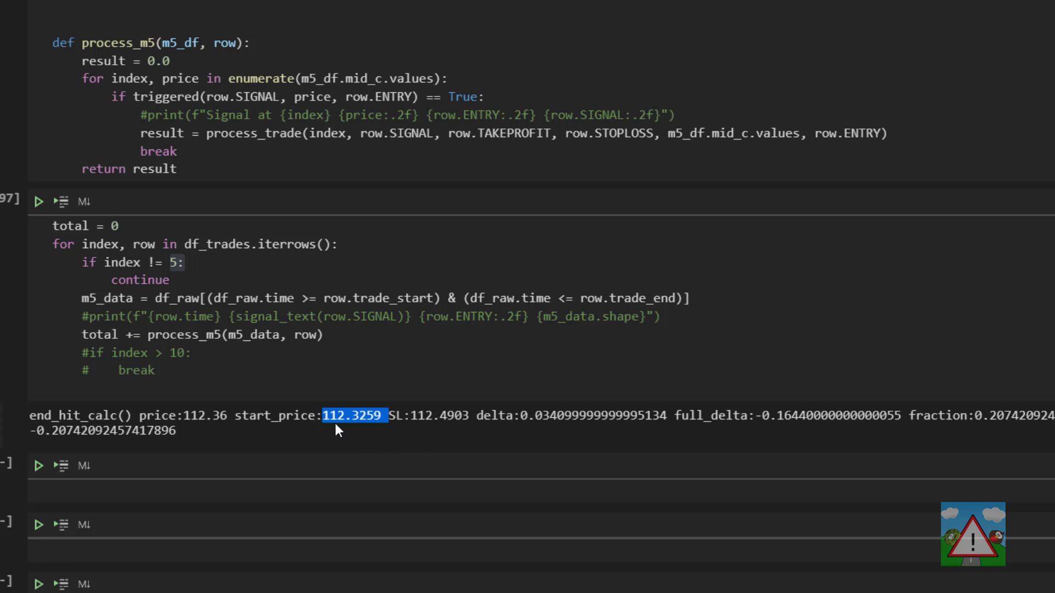
{"action": "double_click", "coordinate": [209, 415]}
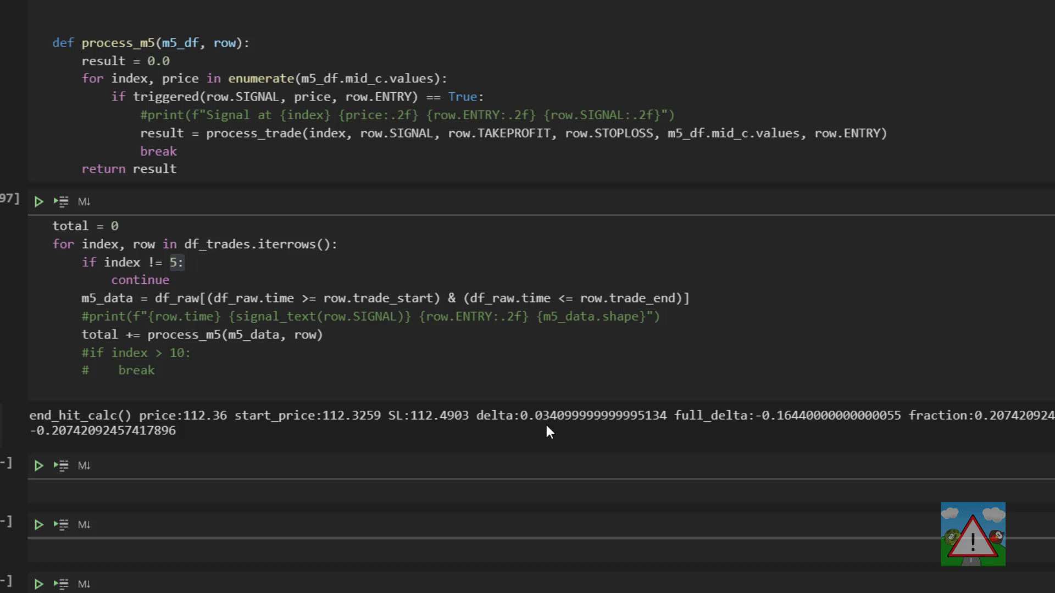
{"action": "mouse_move", "coordinate": [733, 415]}
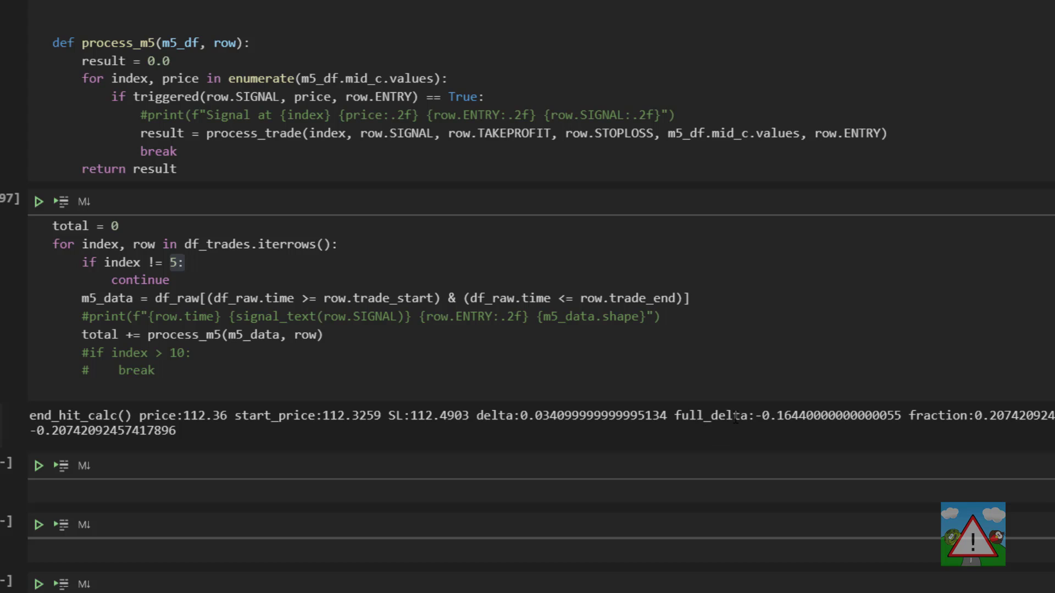
{"action": "double_click", "coordinate": [431, 415]}
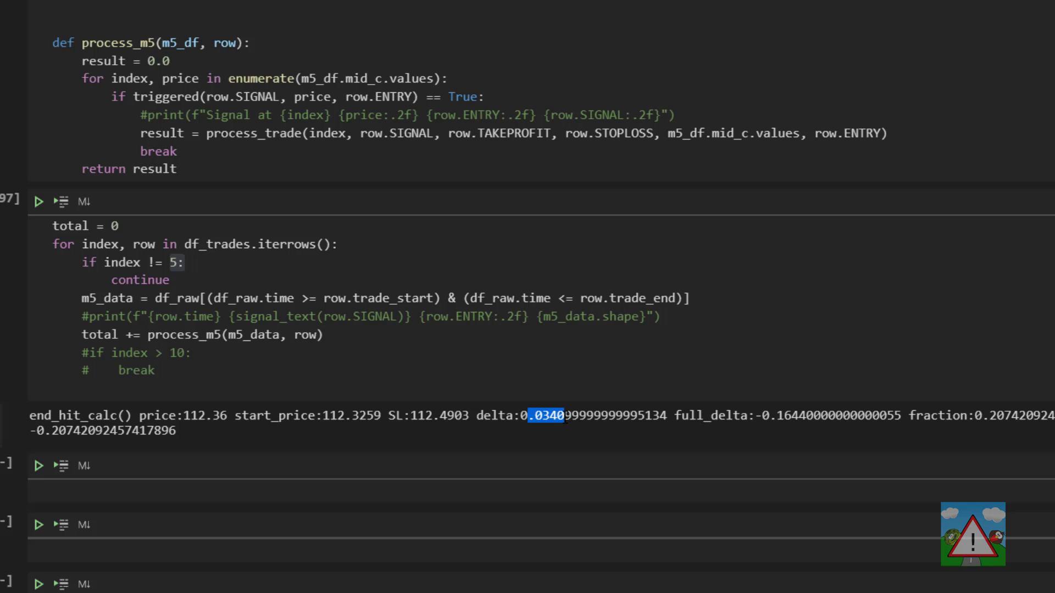
{"action": "mouse_move", "coordinate": [855, 433]}
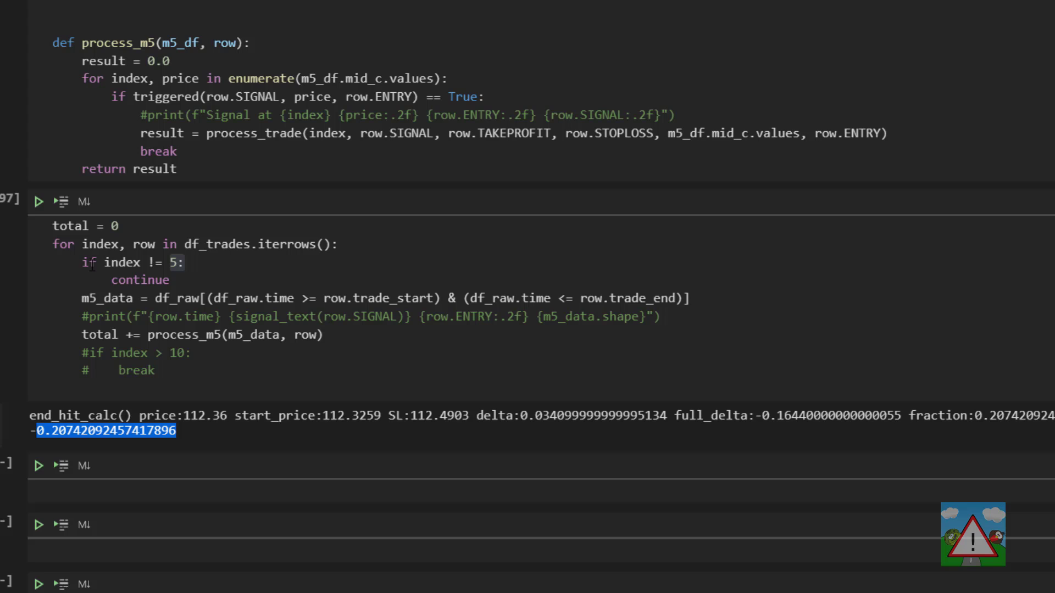
{"action": "scroll", "scroll_direction": "up", "scroll_amount": 3}
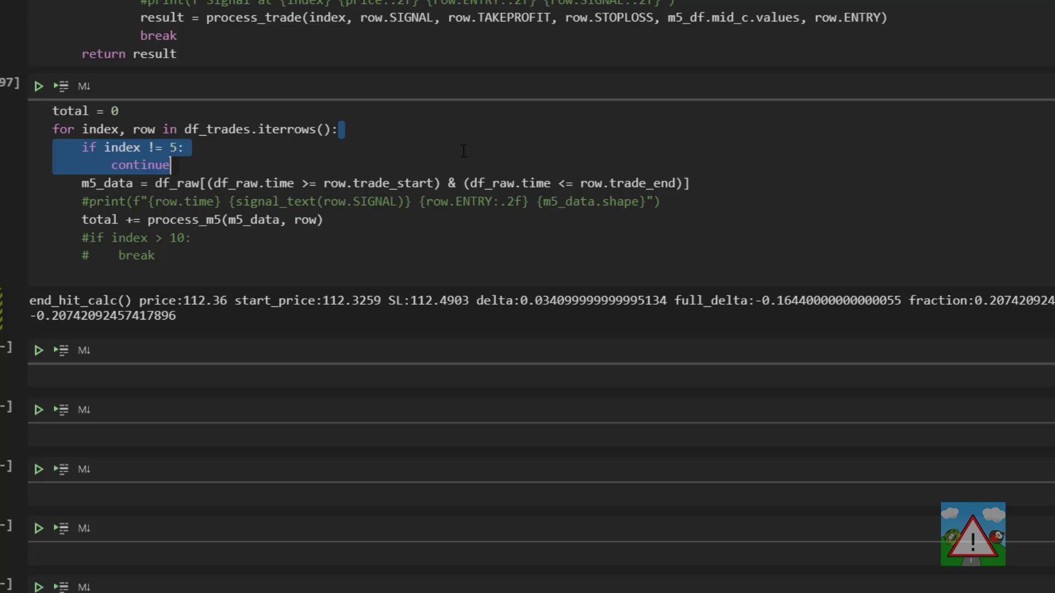
- Remove the index-5 filter so the loop processes all trades and prints total 91.2488
{"action": "key", "text": "Delete"}
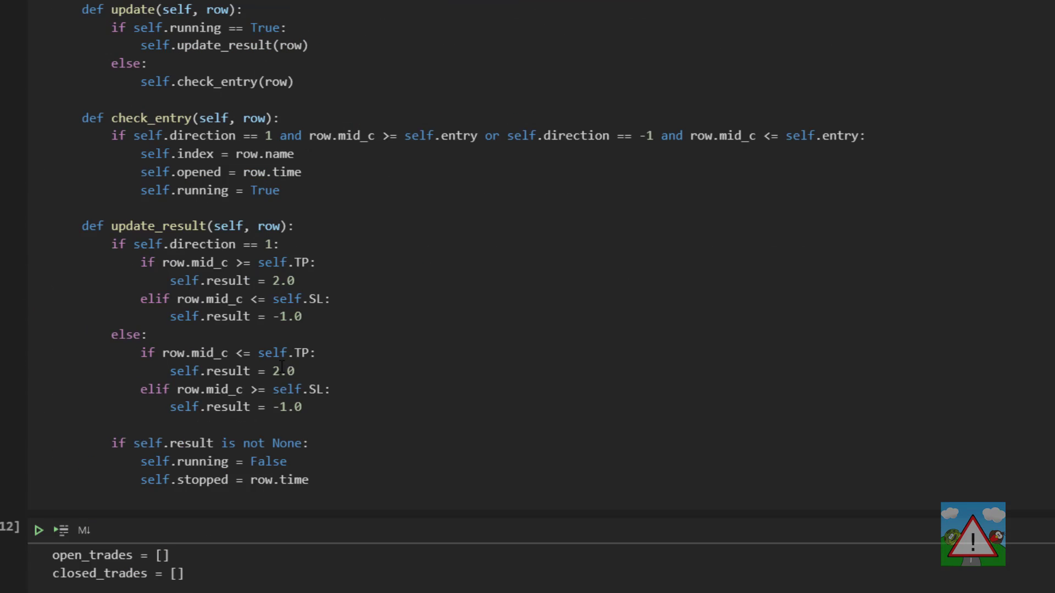
{"action": "scroll", "scroll_direction": "down", "scroll_amount": 3}
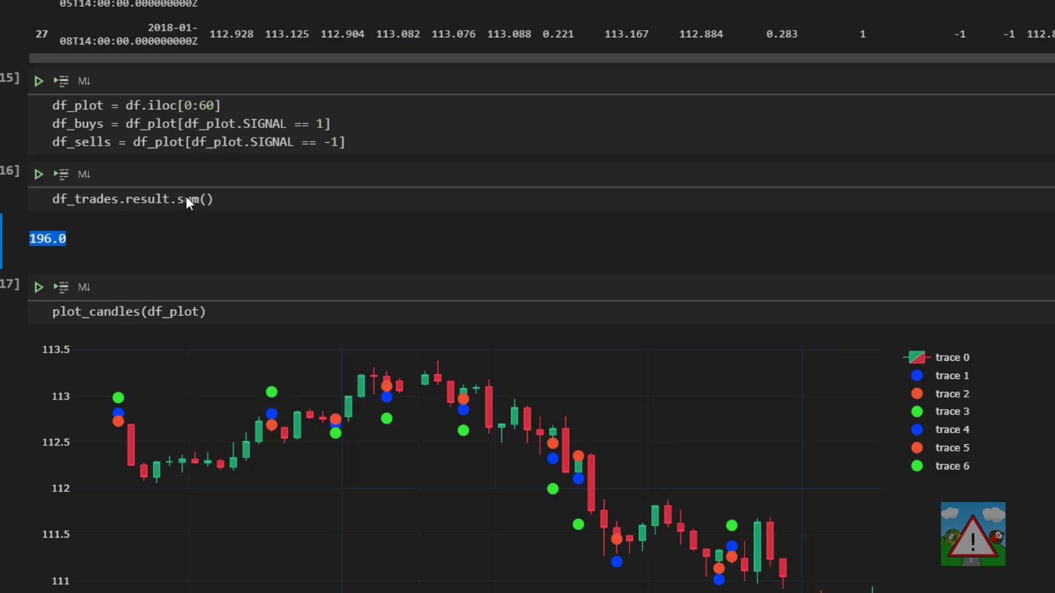
{"action": "scroll", "scroll_direction": "up", "scroll_amount": 3}
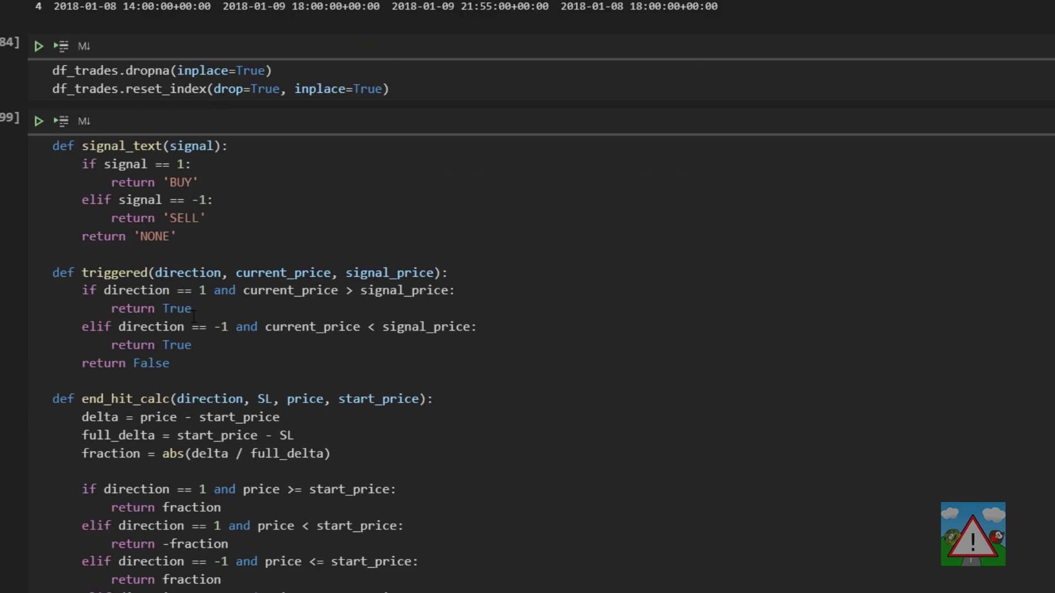
{"action": "scroll", "scroll_direction": "down", "scroll_amount": 3}
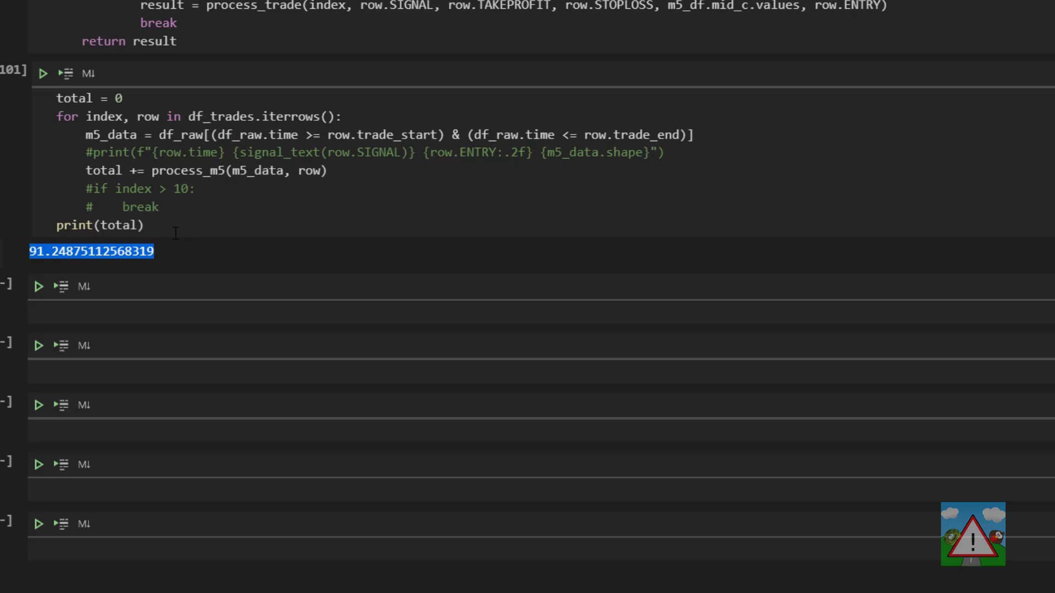
{"action": "scroll", "scroll_direction": "down", "scroll_amount": 3}
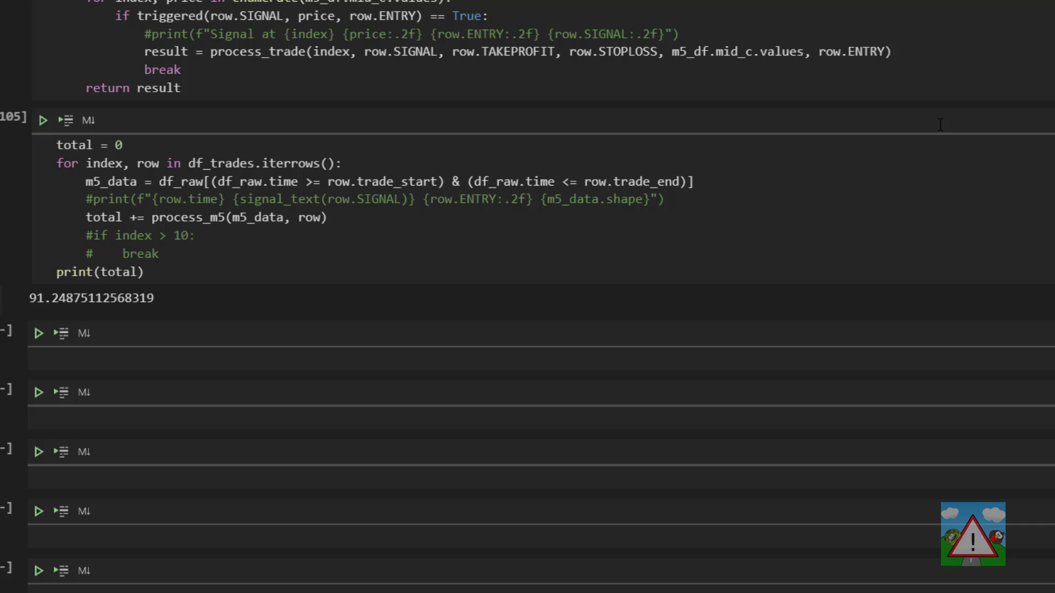
{"action": "mouse_move", "coordinate": [439, 280]}
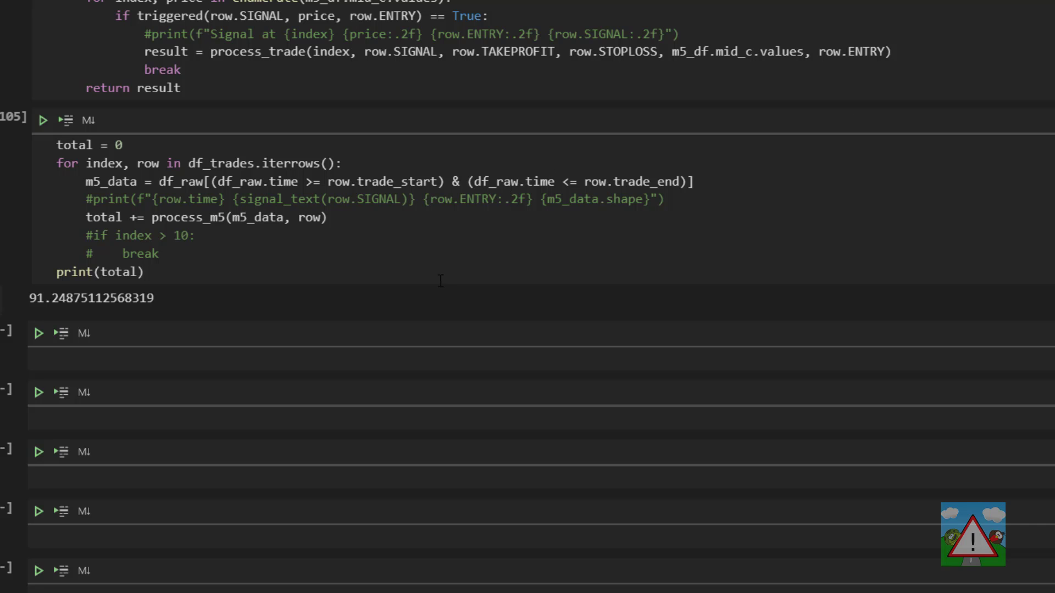